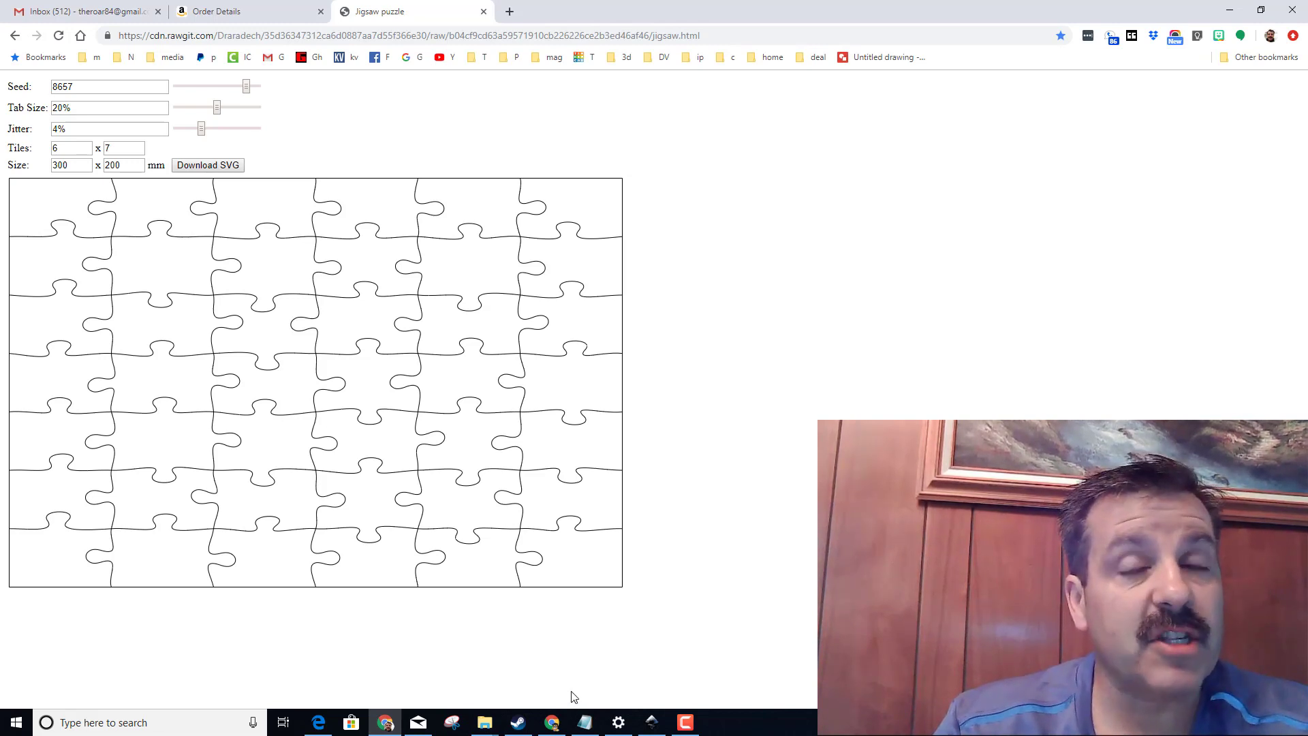
{"action": "mouse_move", "coordinate": [291, 692]}
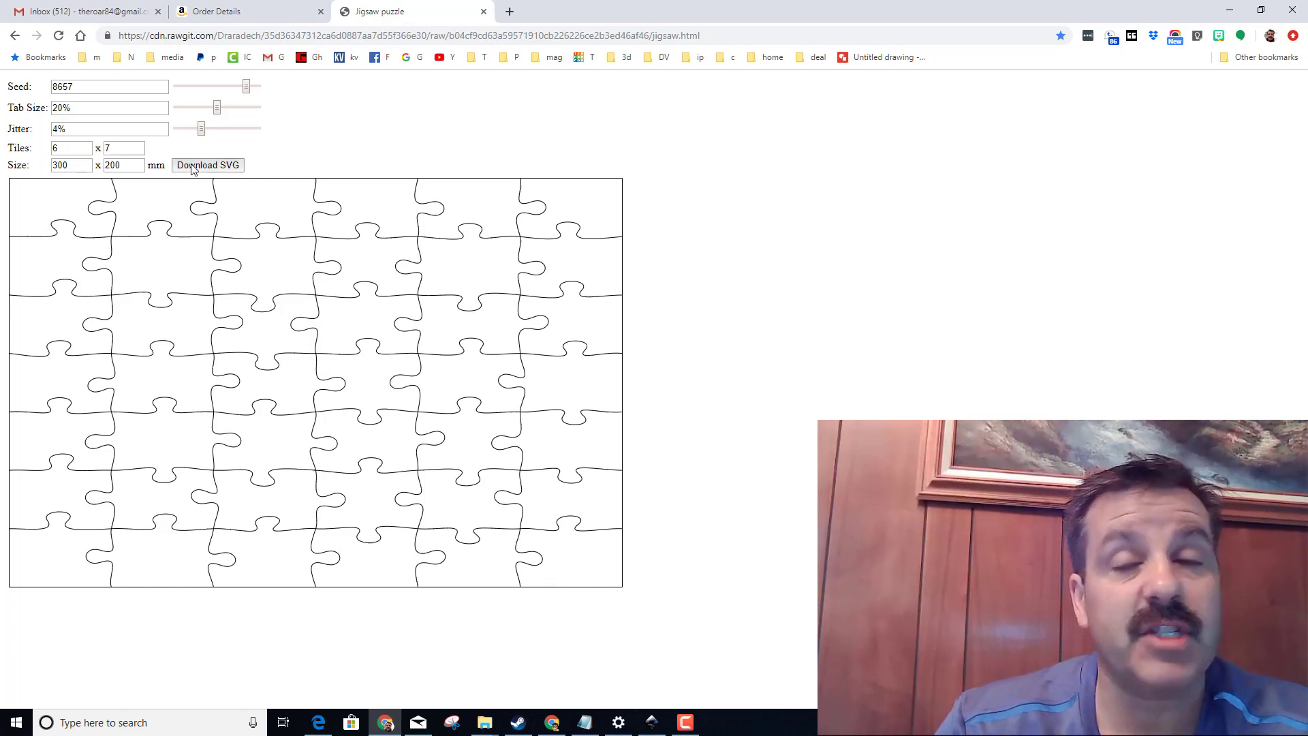
Download the generated 6×7, 300×200 mm puzzle, saving it as jigsaw.svg
{"action": "left_click", "coordinate": [207, 164]}
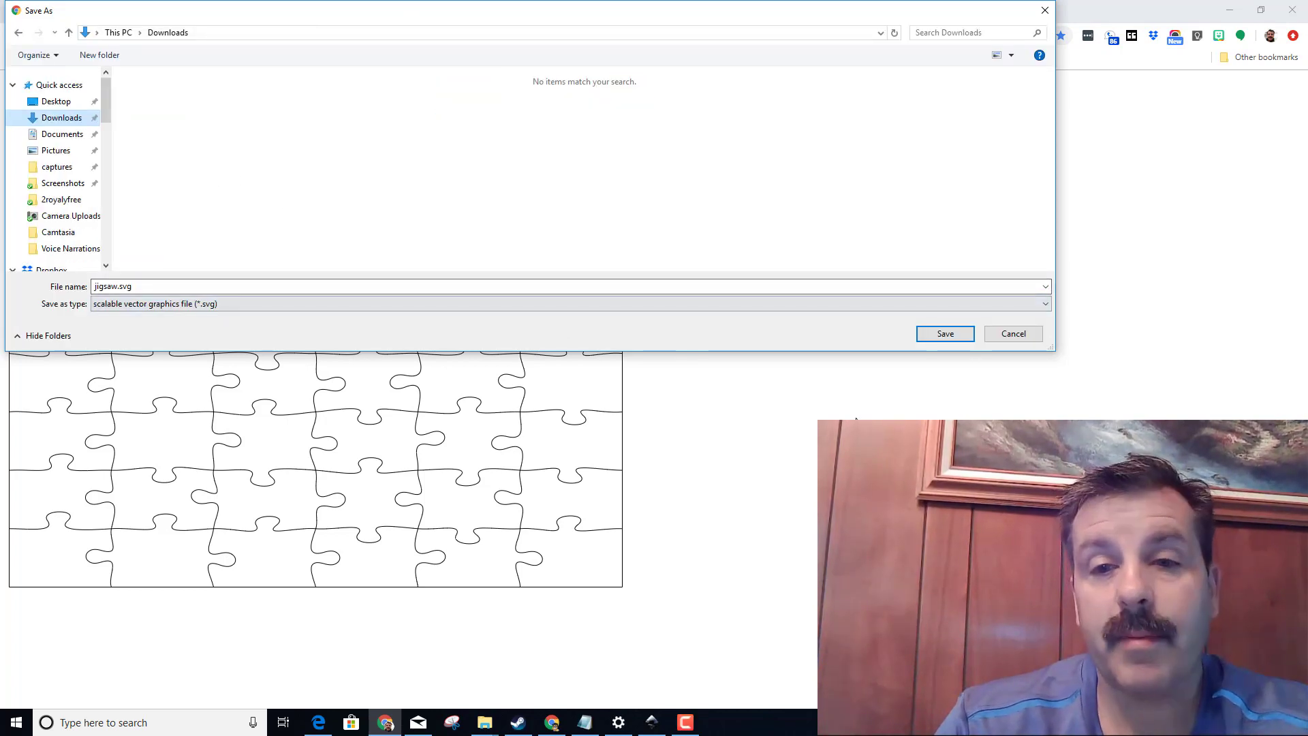
{"action": "left_click", "coordinate": [944, 333]}
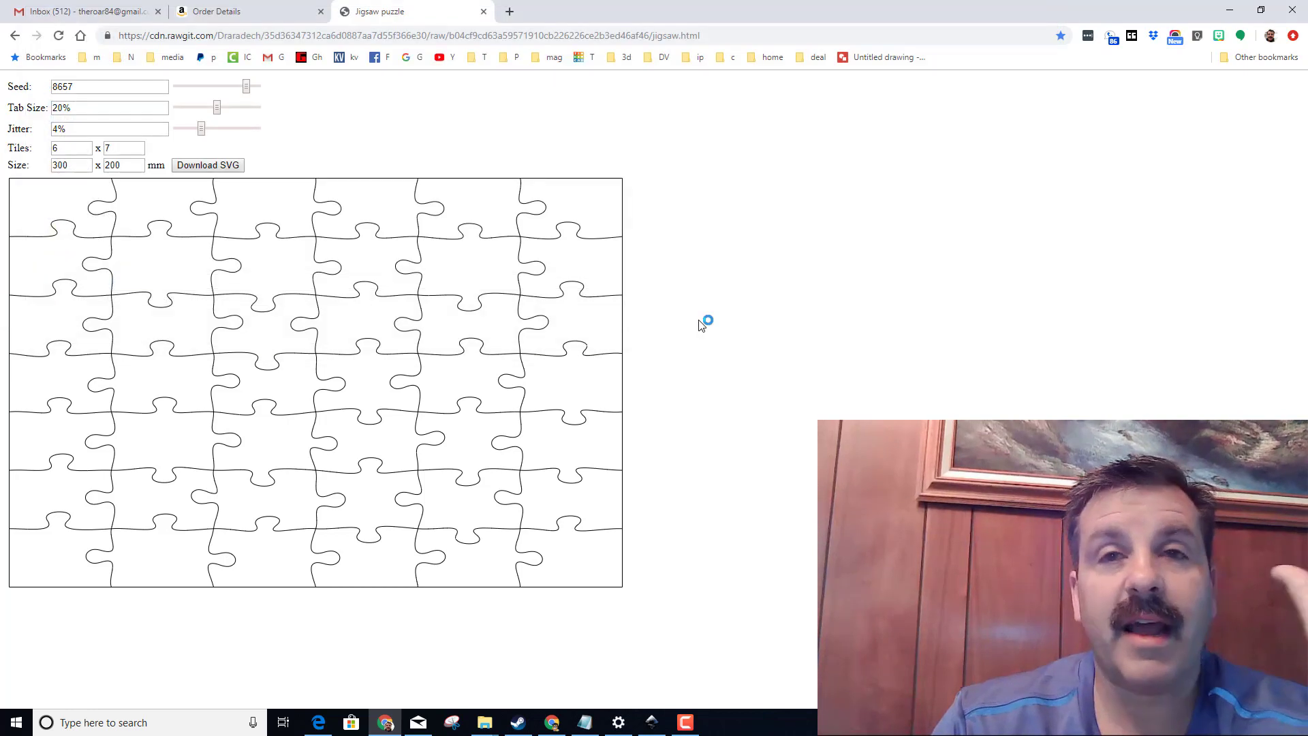
{"action": "left_click", "coordinate": [207, 164]}
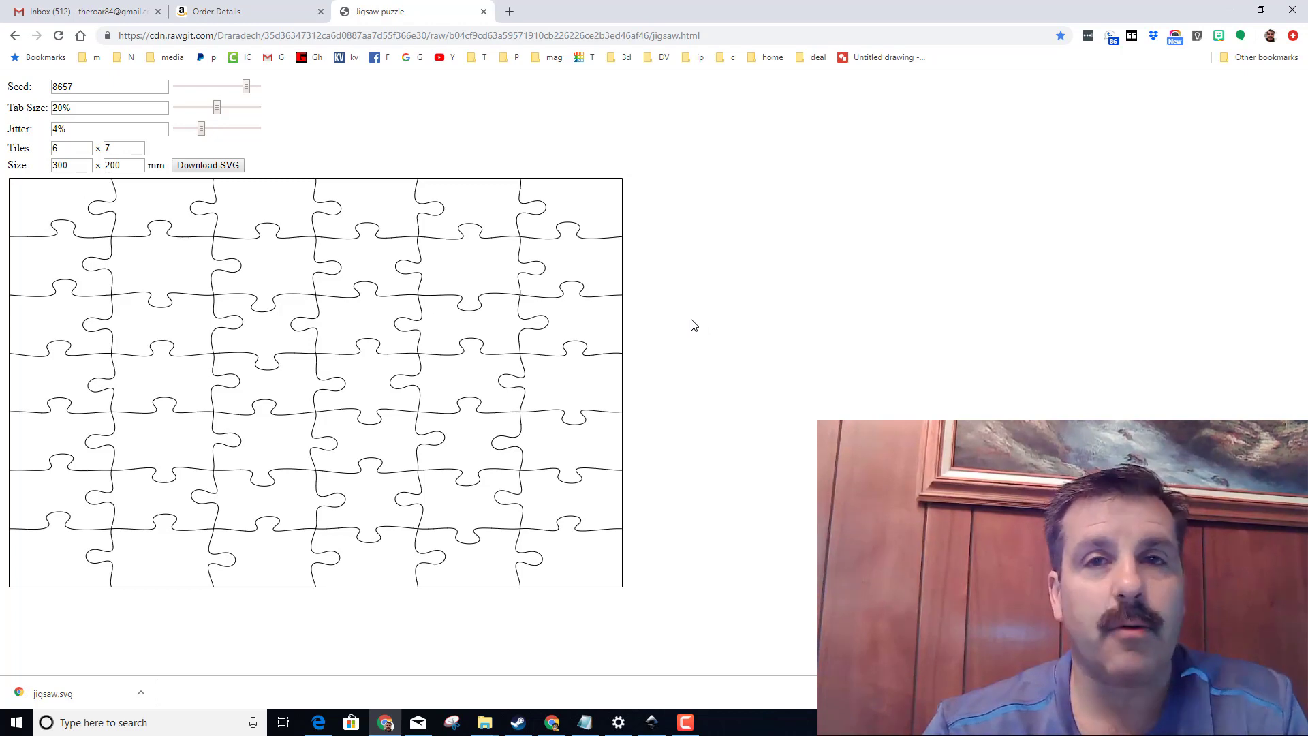
{"action": "mouse_move", "coordinate": [1016, 163]}
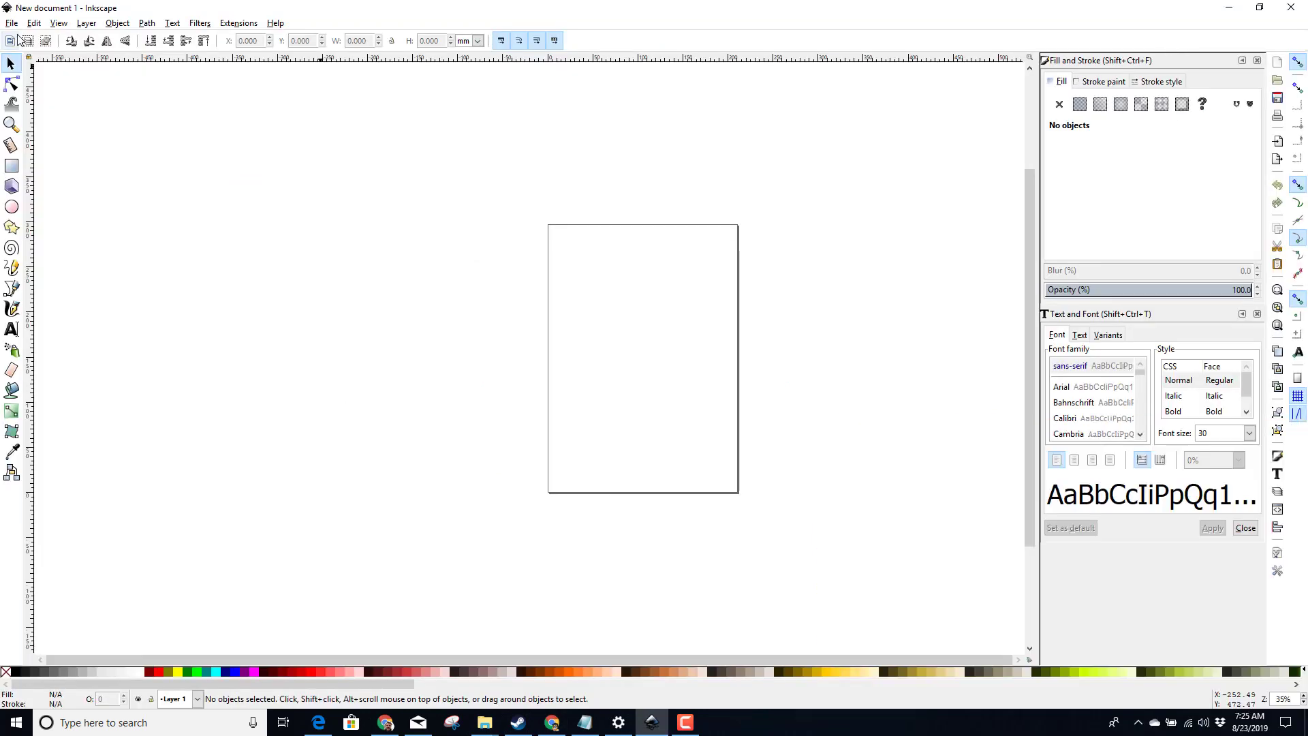
Open jigsaw.svg through File > Open and maximize the Inkscape window
{"action": "left_click", "coordinate": [11, 22]}
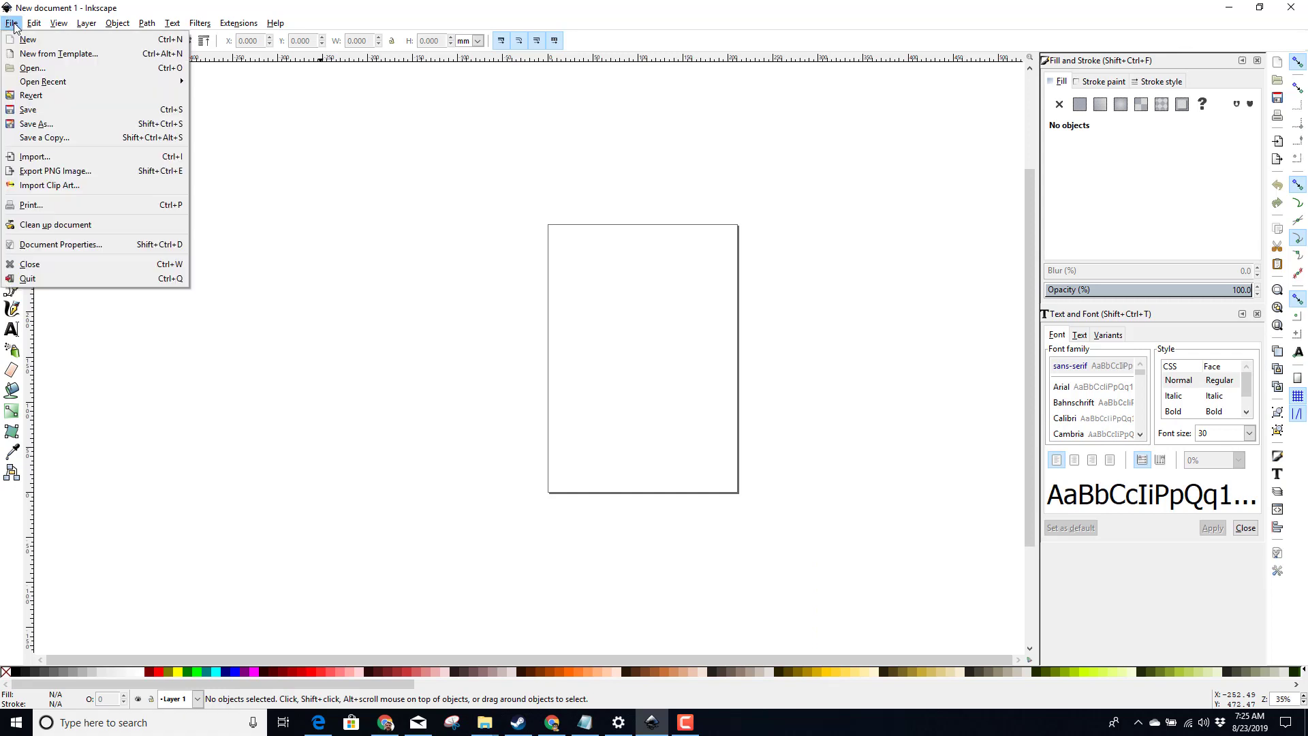
{"action": "left_click", "coordinate": [32, 67]}
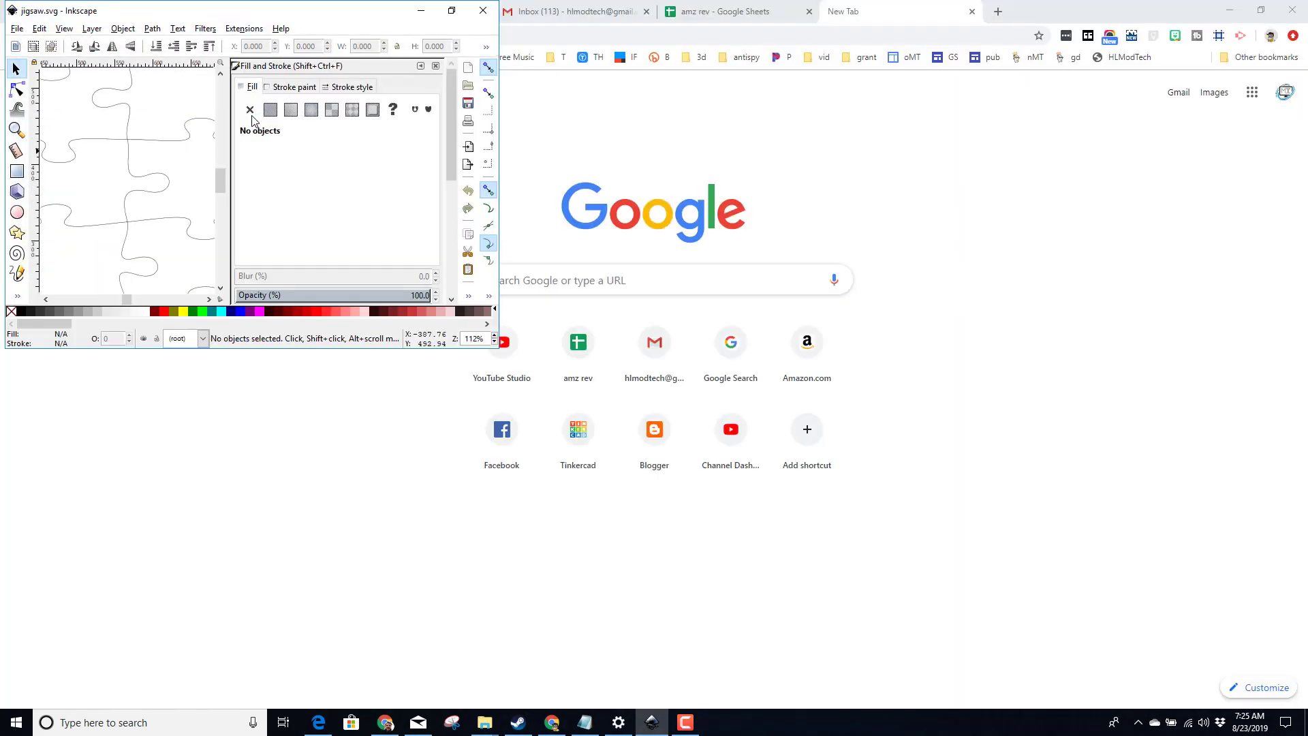
{"action": "mouse_move", "coordinate": [417, 30]}
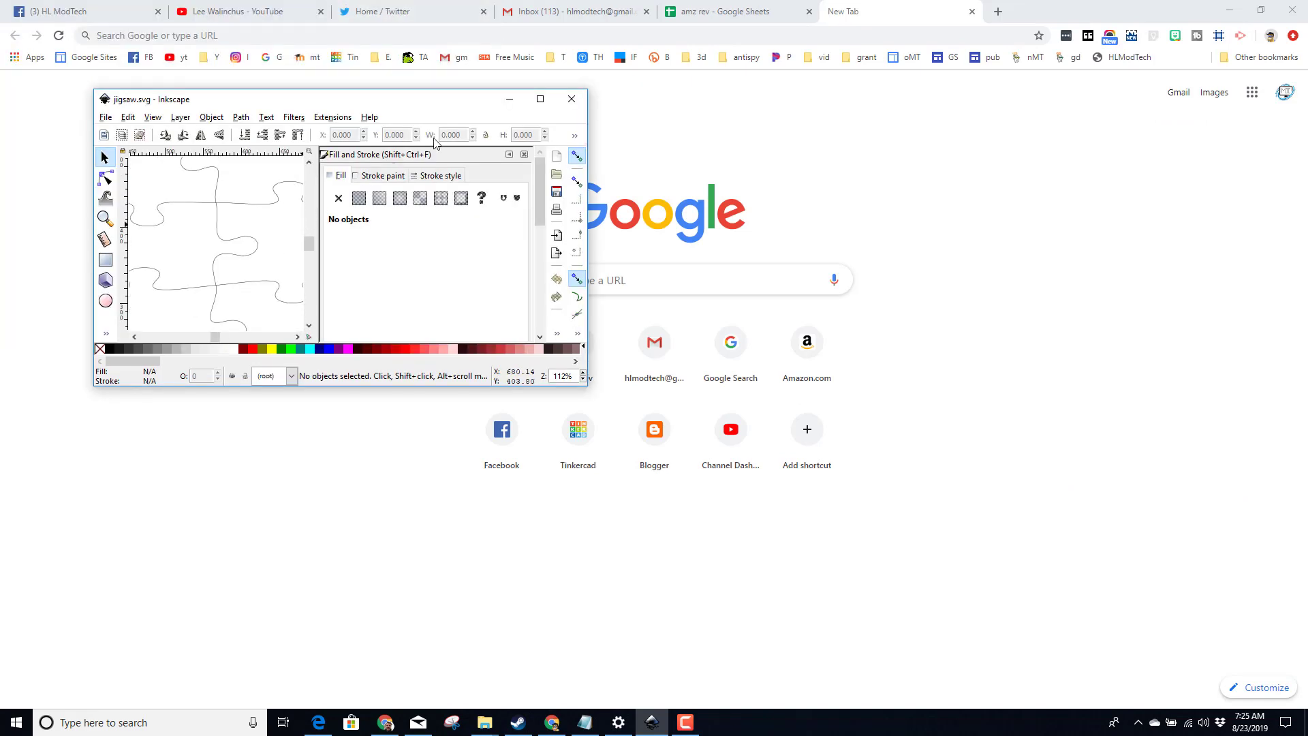
{"action": "left_click", "coordinate": [539, 98]}
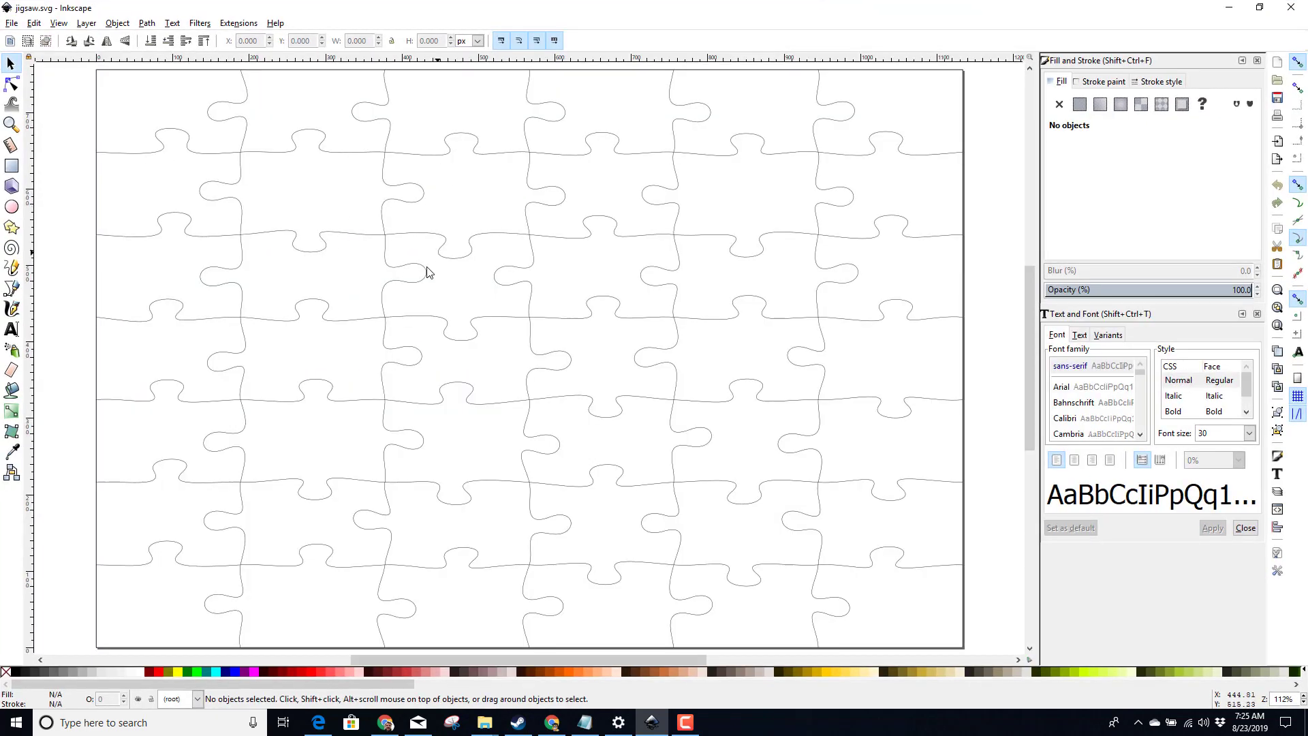
{"action": "mouse_move", "coordinate": [106, 86]}
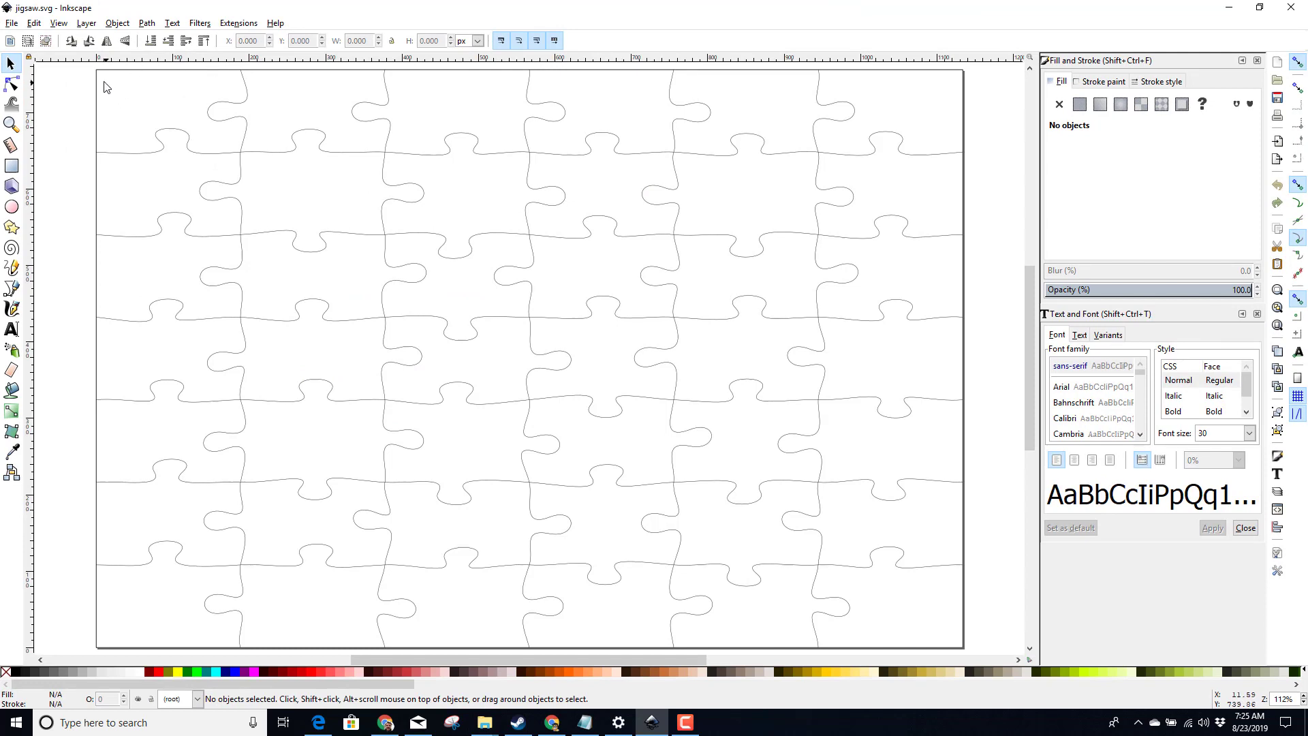
{"action": "mouse_move", "coordinate": [371, 94]}
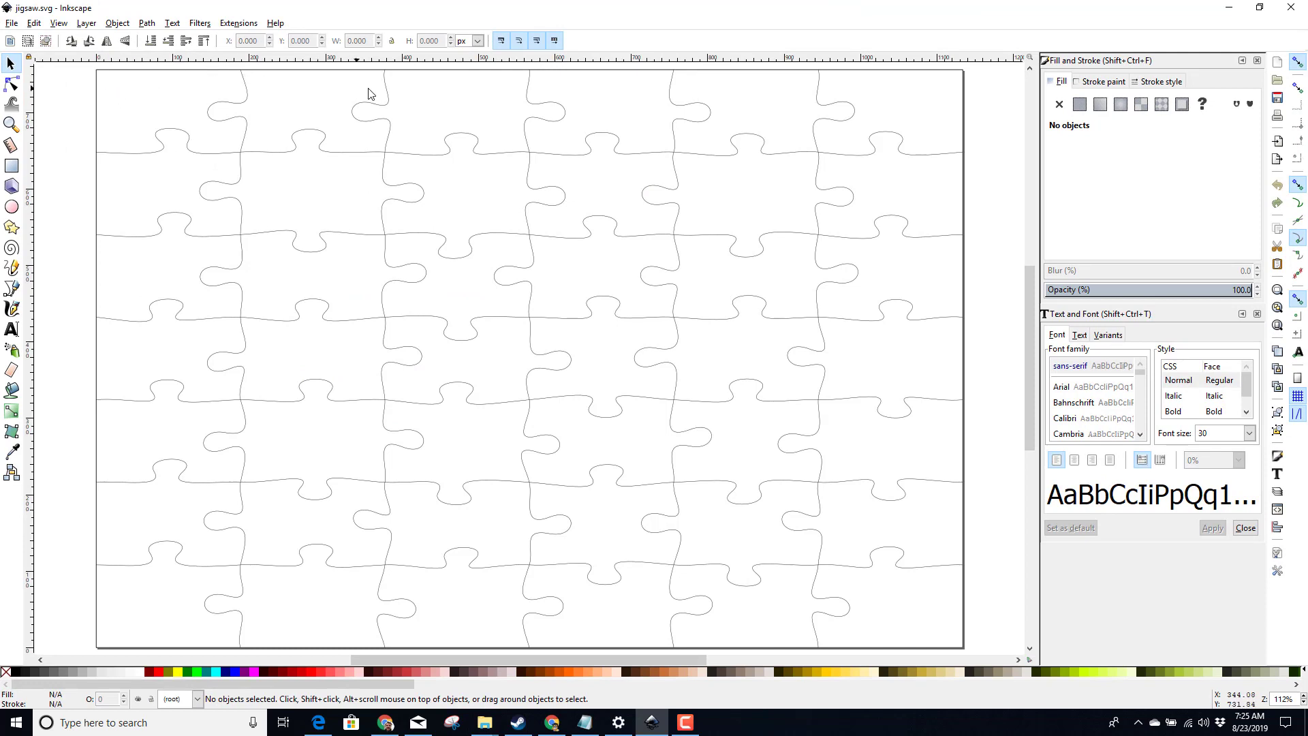
{"action": "mouse_move", "coordinate": [874, 99]}
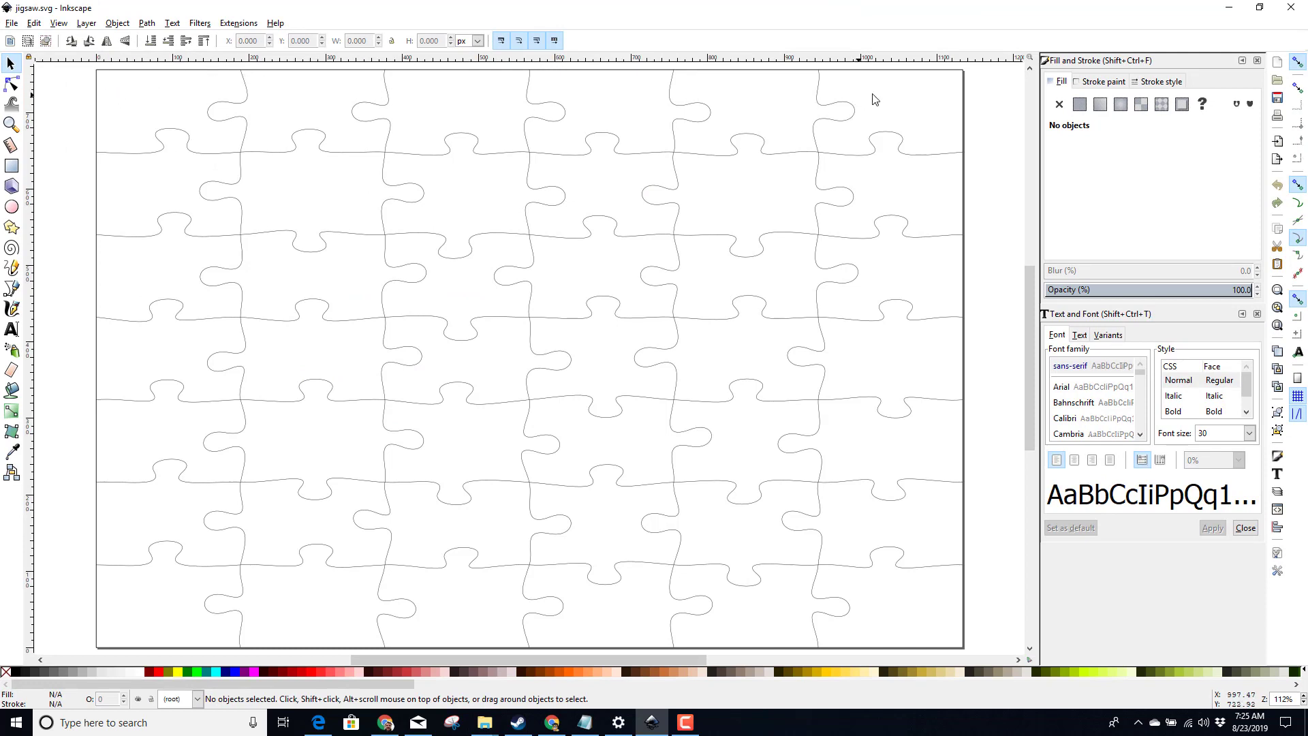
{"action": "mouse_move", "coordinate": [246, 188]}
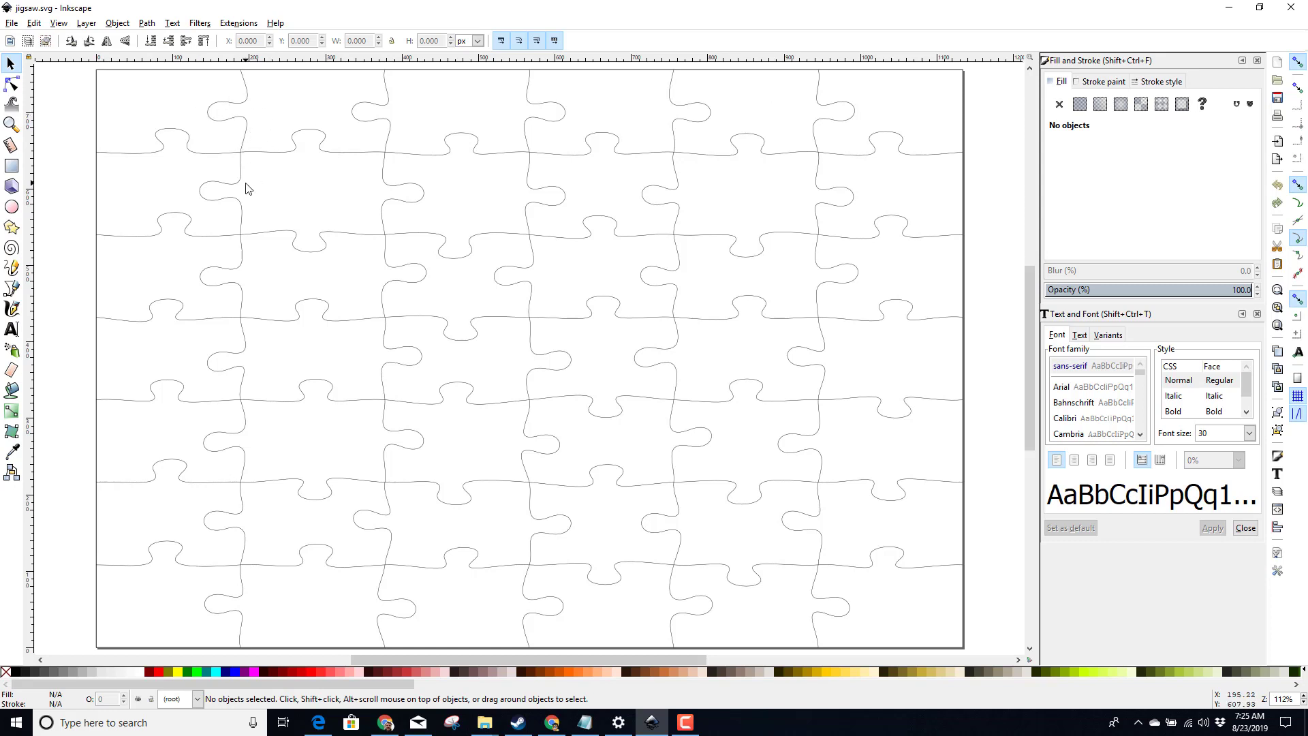
{"action": "mouse_move", "coordinate": [169, 133]}
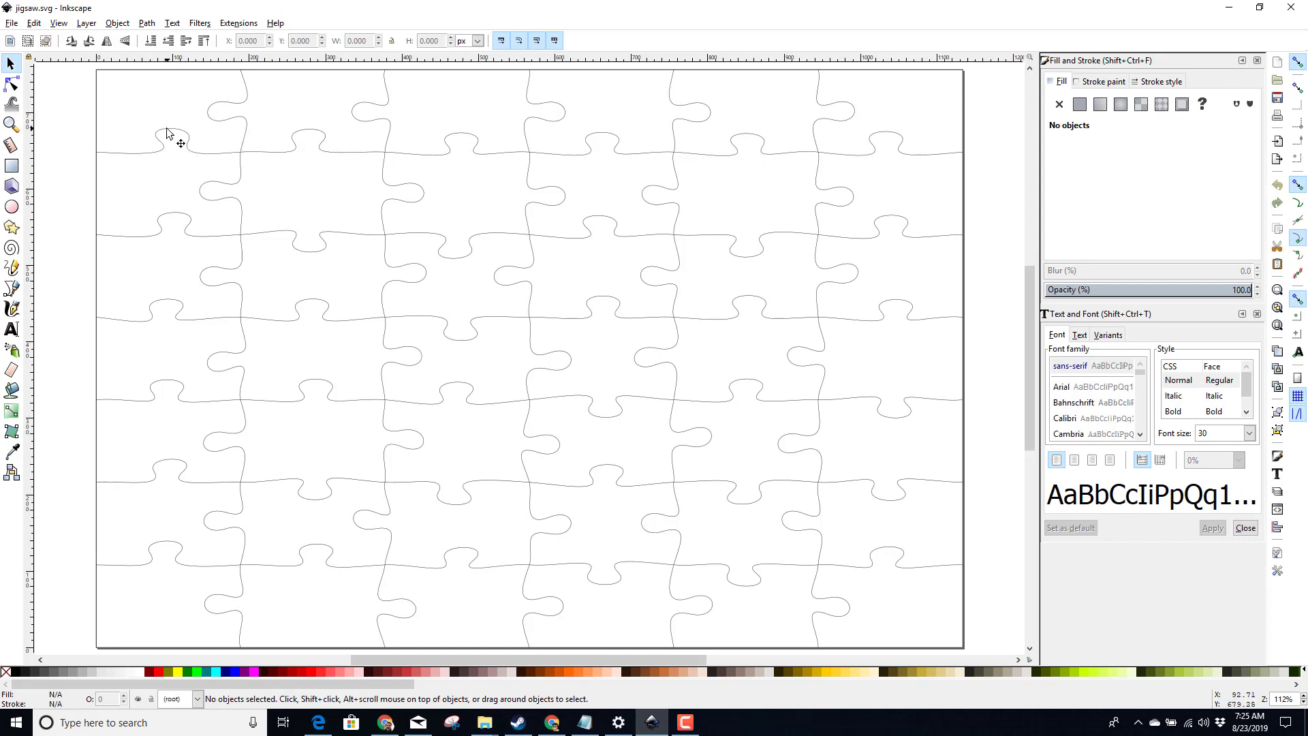
{"action": "mouse_move", "coordinate": [138, 64]}
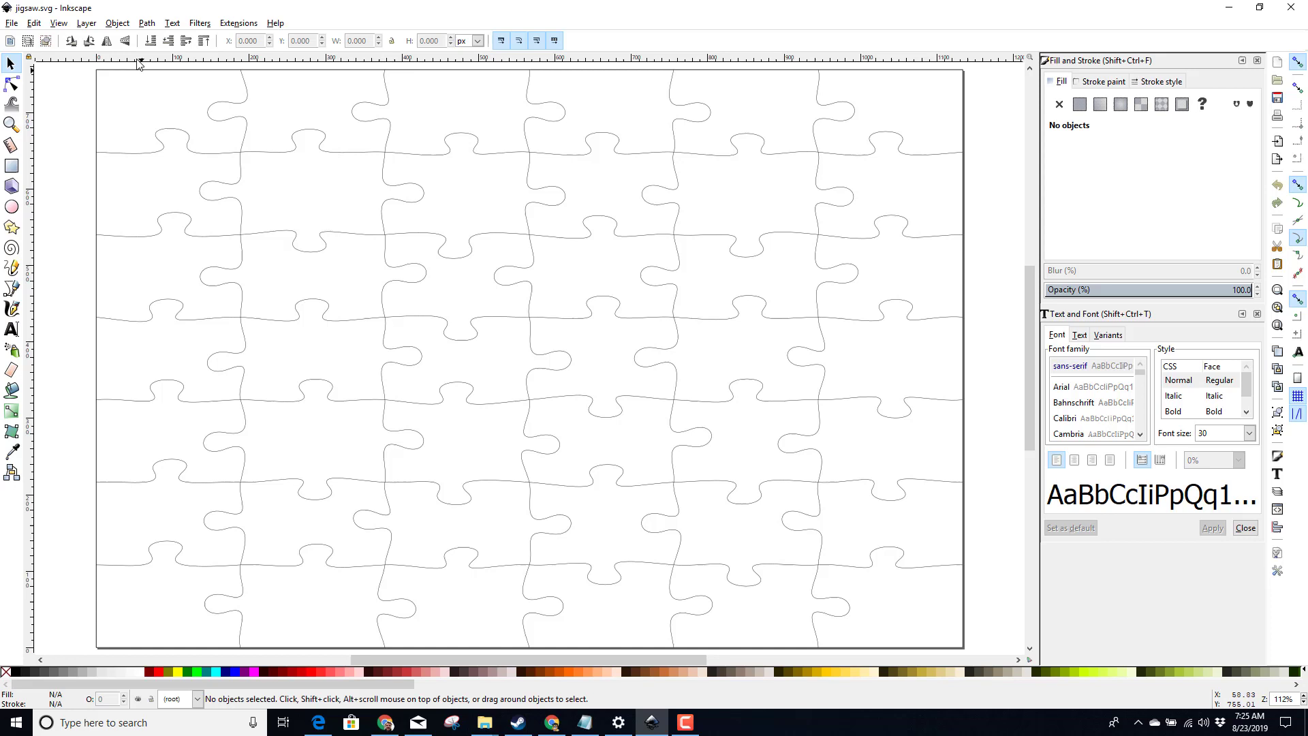
With the Node tool, delete the top-left and bottom-right border corner nodes
{"action": "left_click", "coordinate": [11, 84]}
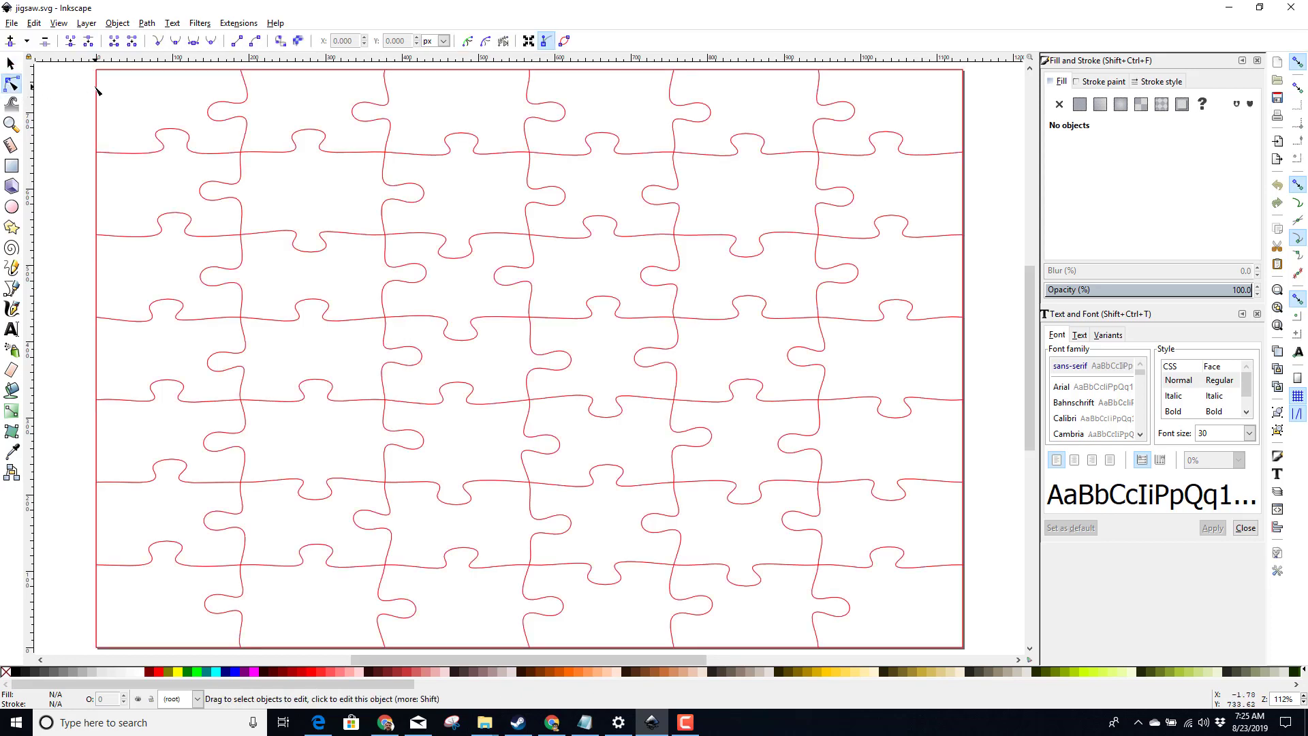
{"action": "left_click", "coordinate": [12, 83]}
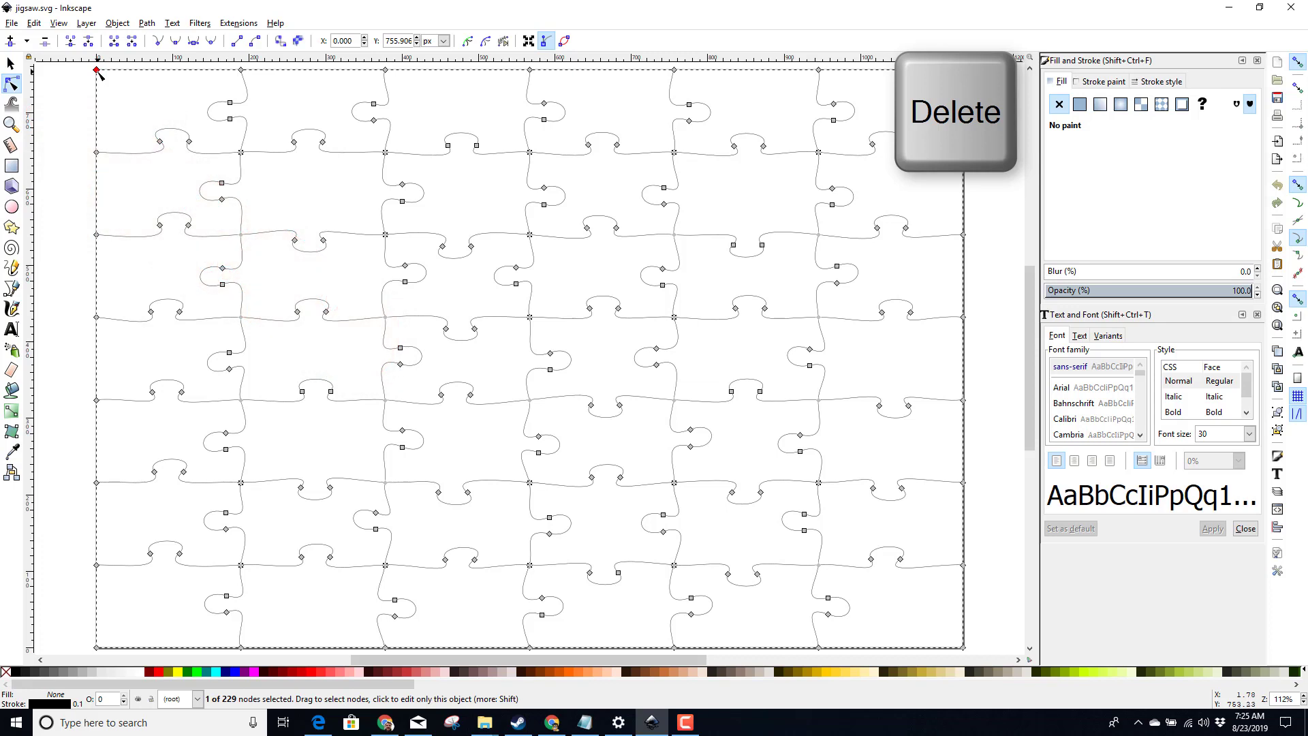
{"action": "key", "text": "delete"}
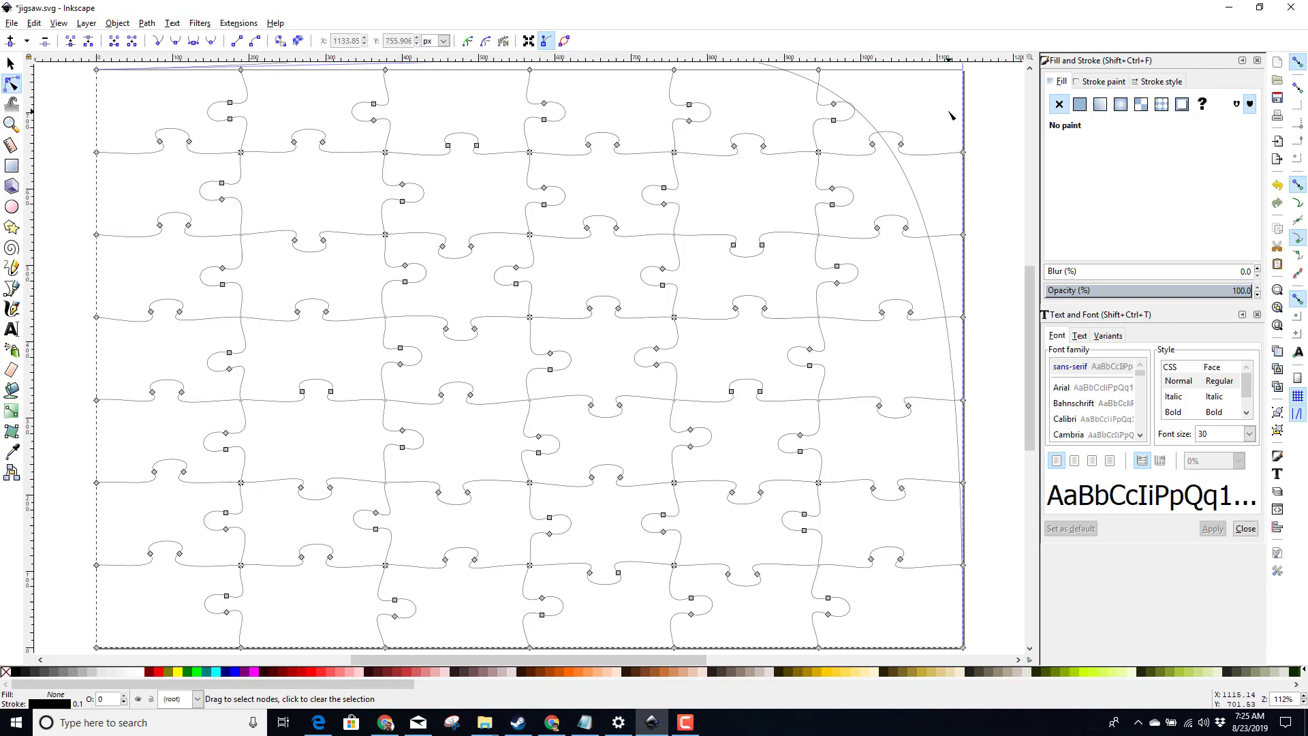
{"action": "mouse_move", "coordinate": [595, 188]}
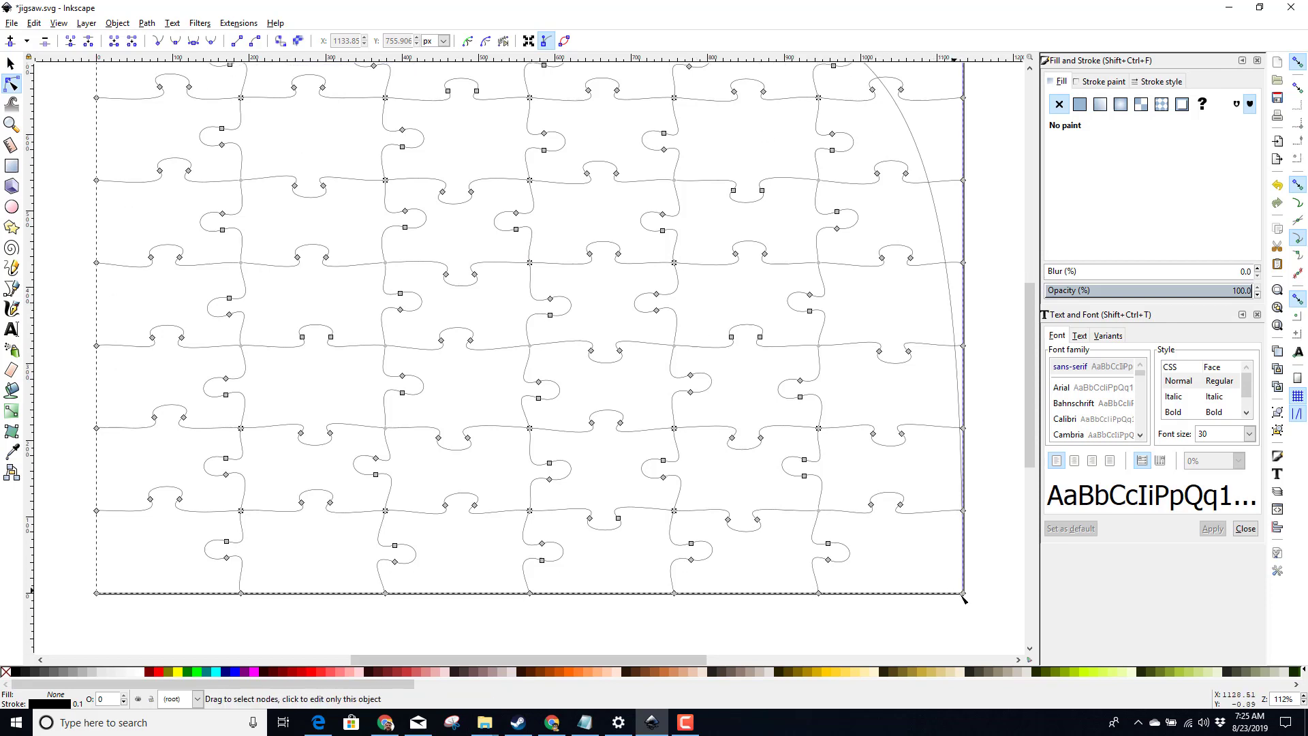
{"action": "left_click", "coordinate": [963, 594]}
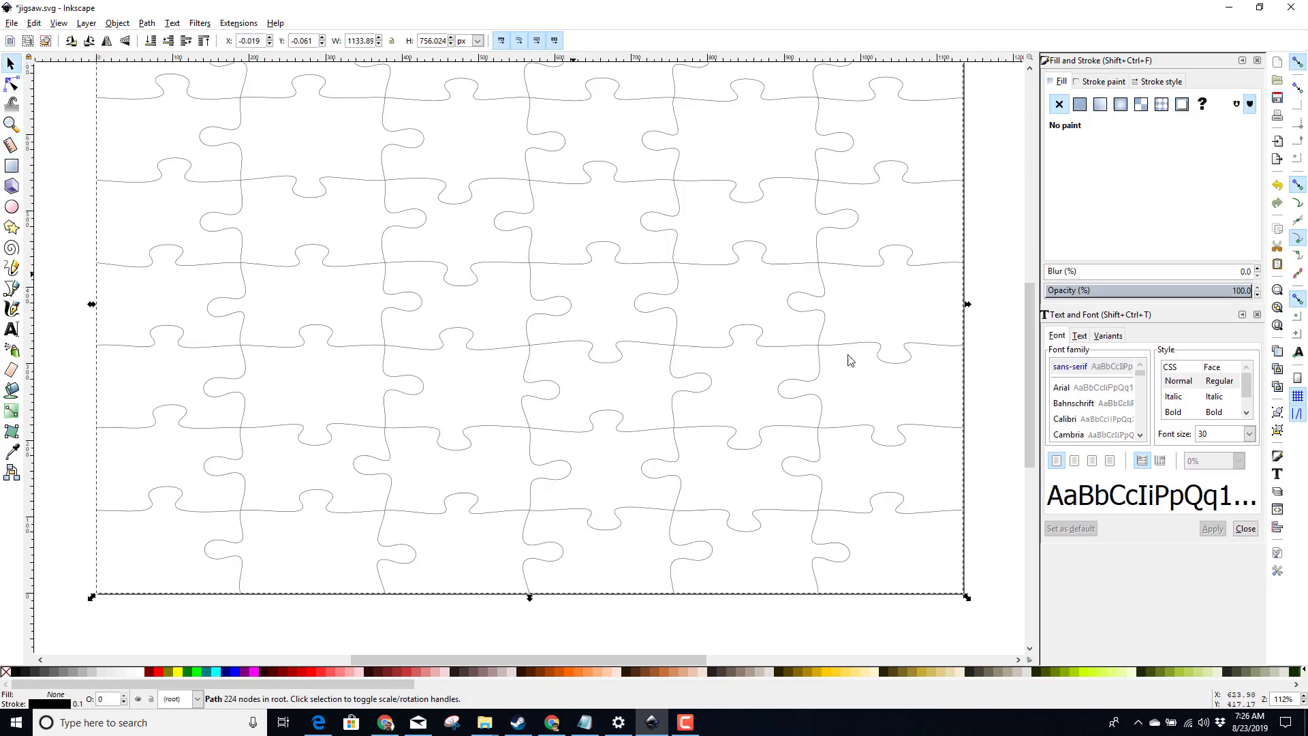
{"action": "mouse_move", "coordinate": [486, 100]}
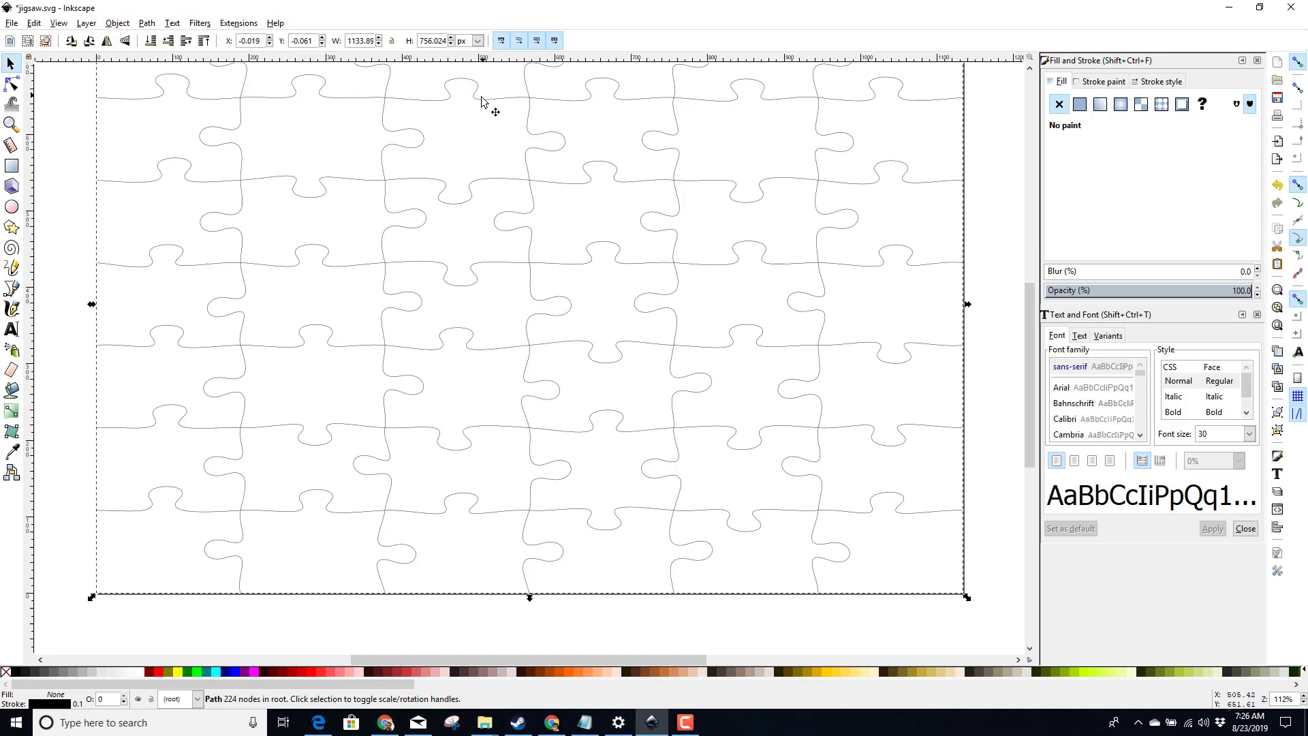
{"action": "mouse_move", "coordinate": [493, 107]}
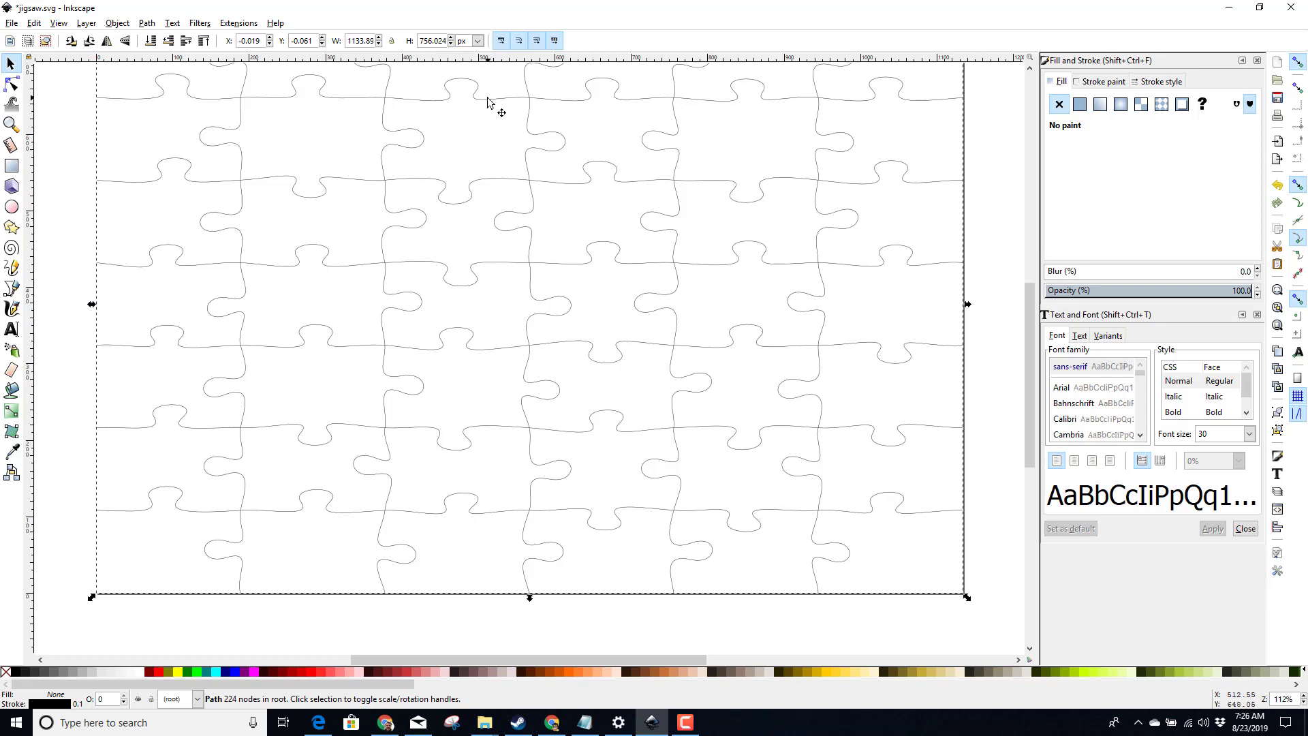
{"action": "mouse_move", "coordinate": [163, 673]}
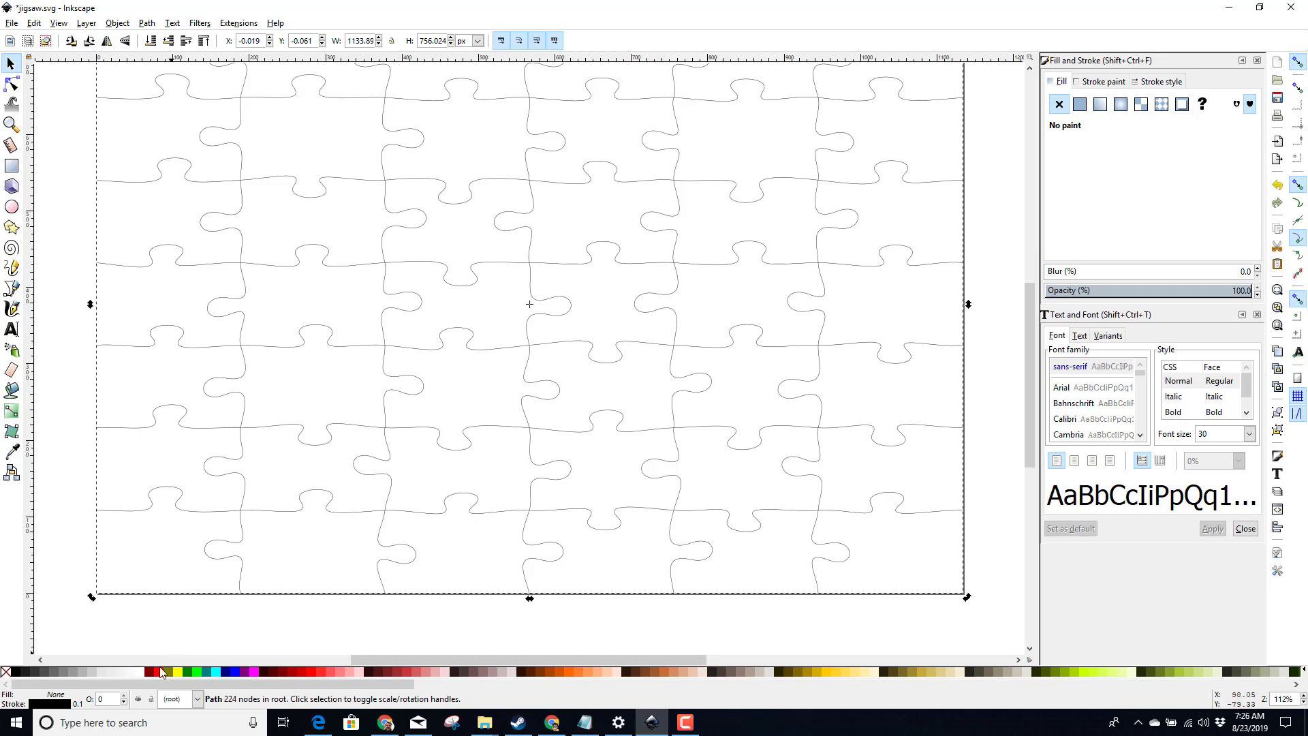
Set the 224-node puzzle path's stroke to red from the palette
{"action": "right_click", "coordinate": [164, 673]}
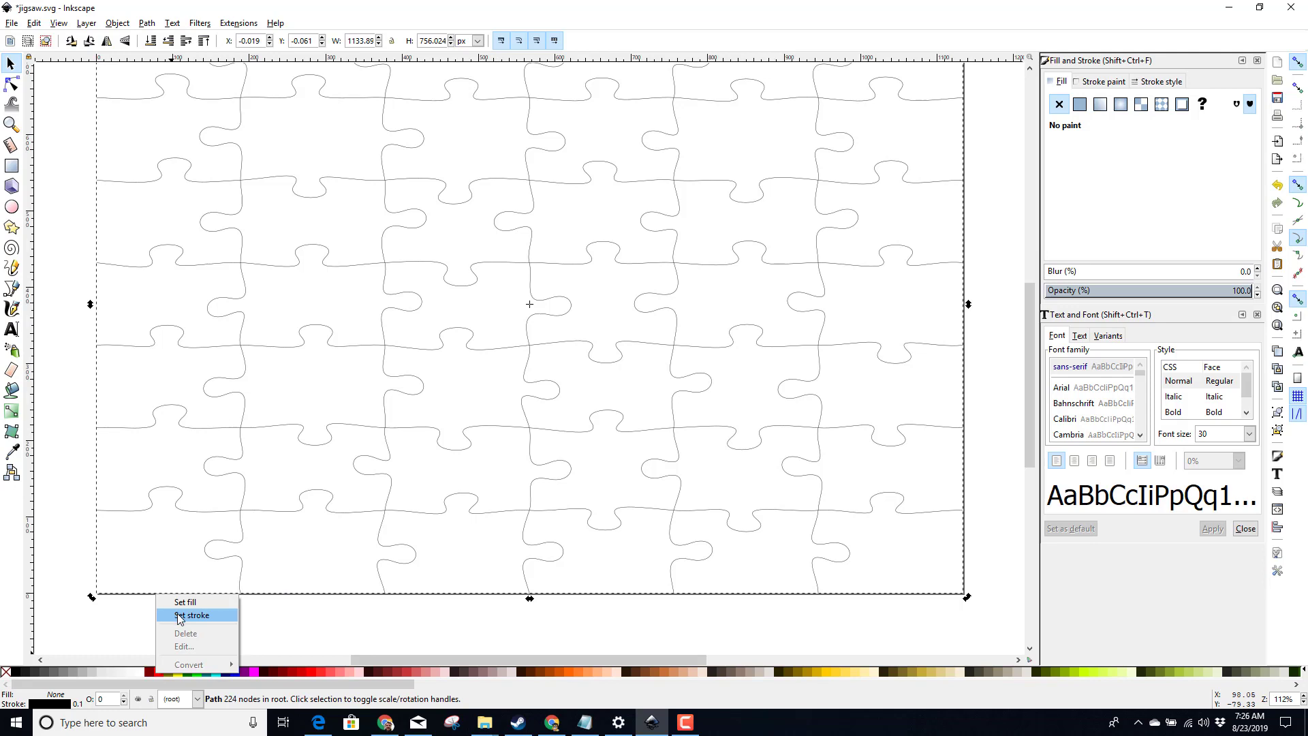
{"action": "left_click", "coordinate": [193, 614]}
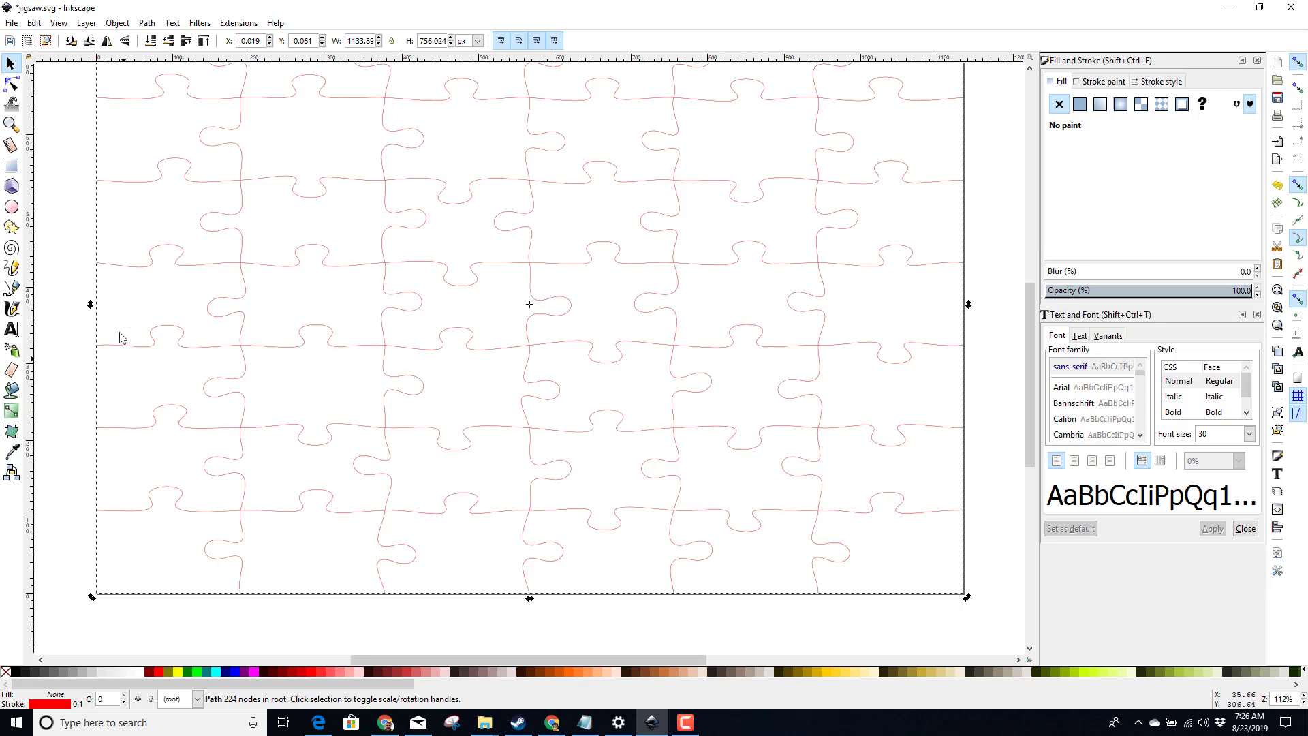
{"action": "mouse_move", "coordinate": [5, 592]}
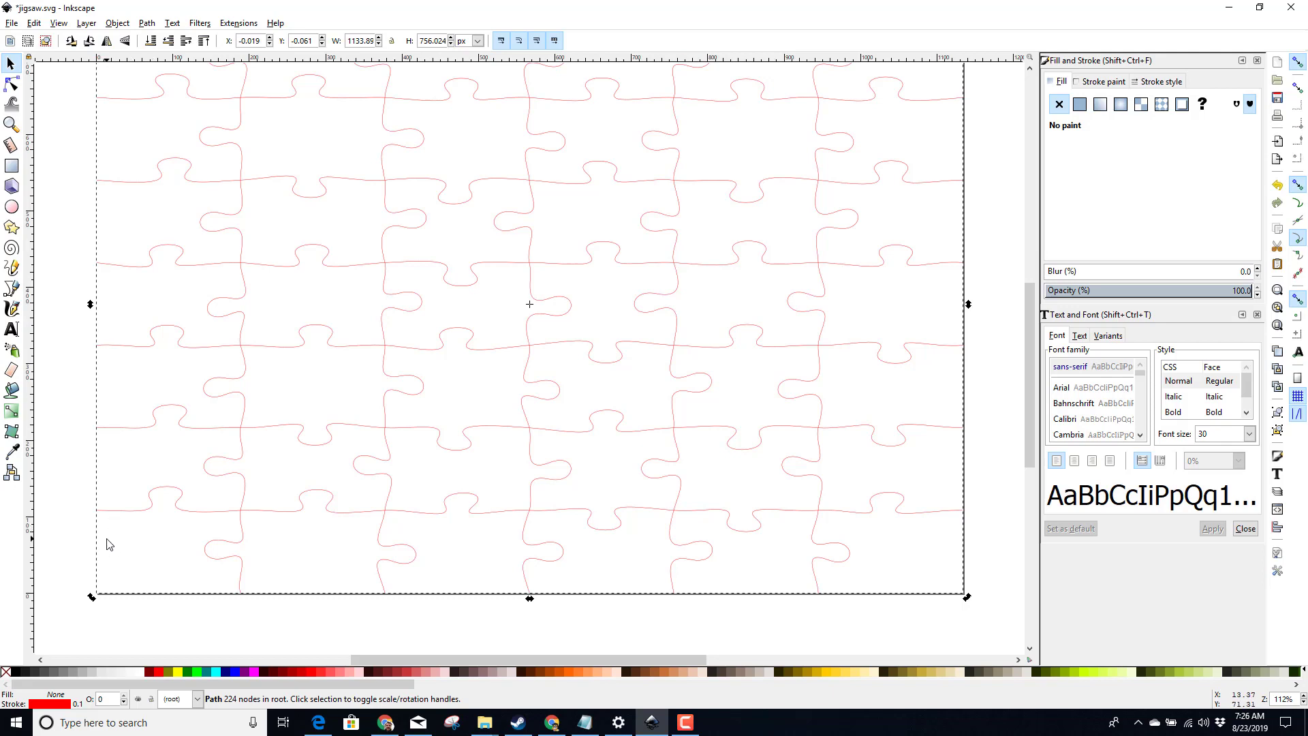
{"action": "mouse_move", "coordinate": [130, 182]}
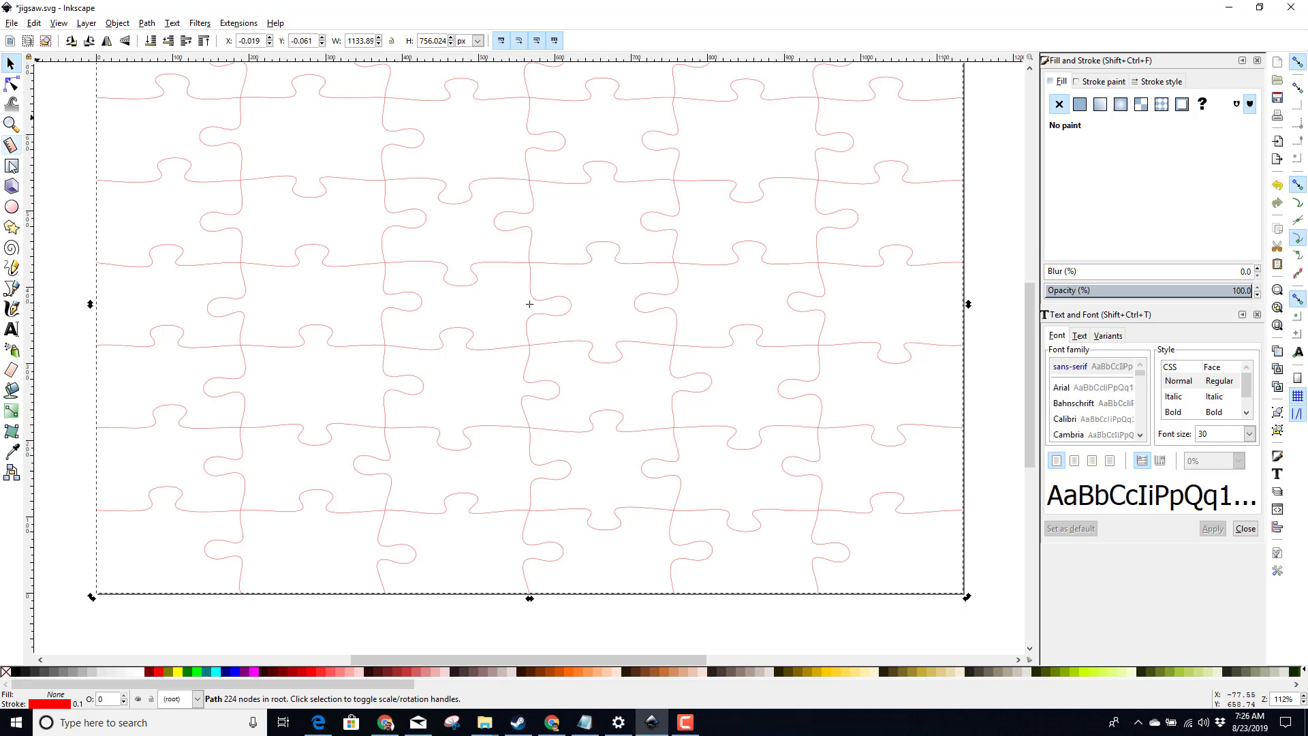
Draw an unfilled red rectangle around the jigsaw and drag its top edge onto the puzzle's top line
{"action": "left_click", "coordinate": [12, 165]}
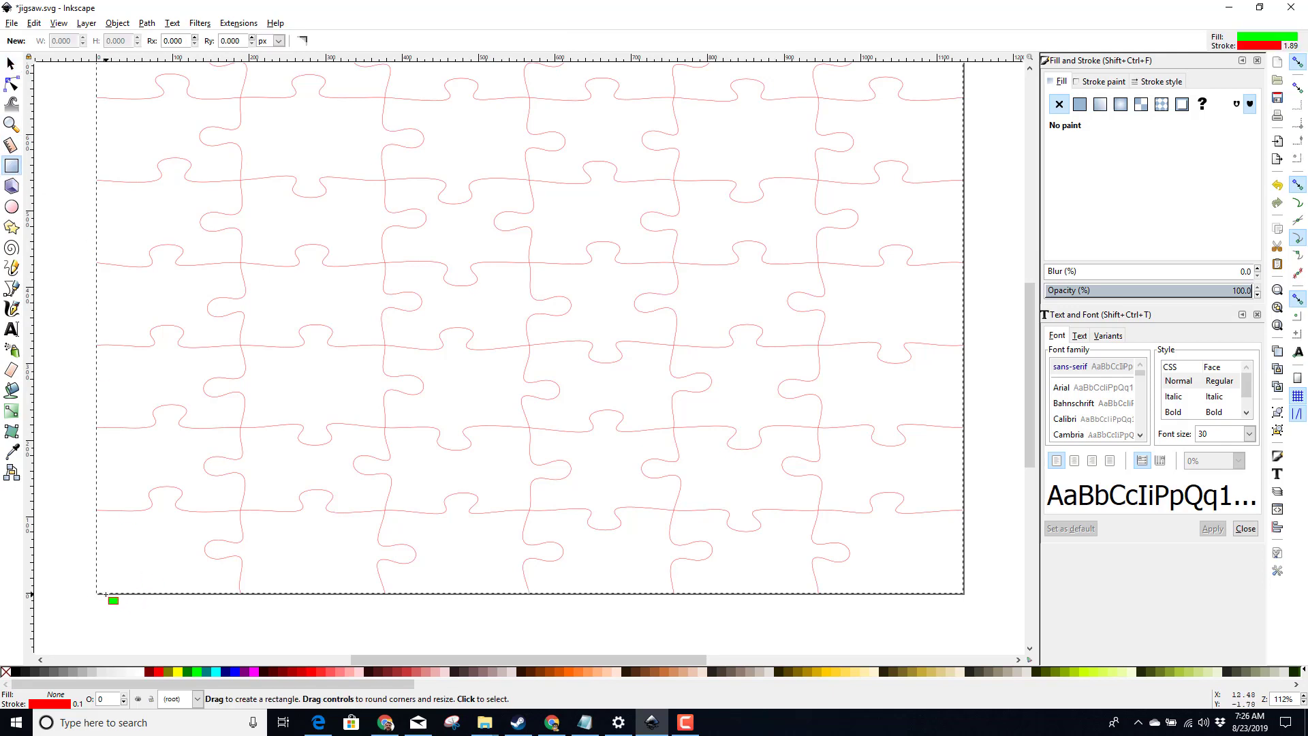
{"action": "mouse_move", "coordinate": [21, 363]}
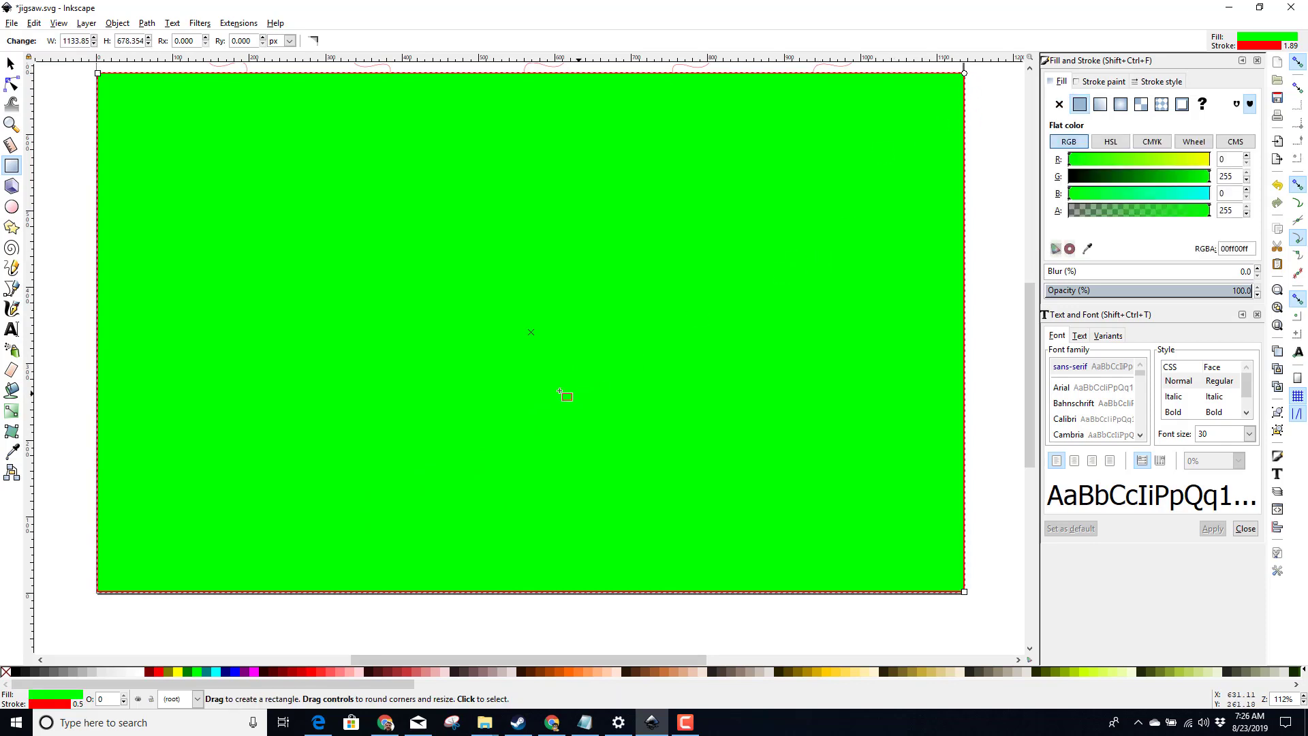
{"action": "mouse_move", "coordinate": [298, 631]}
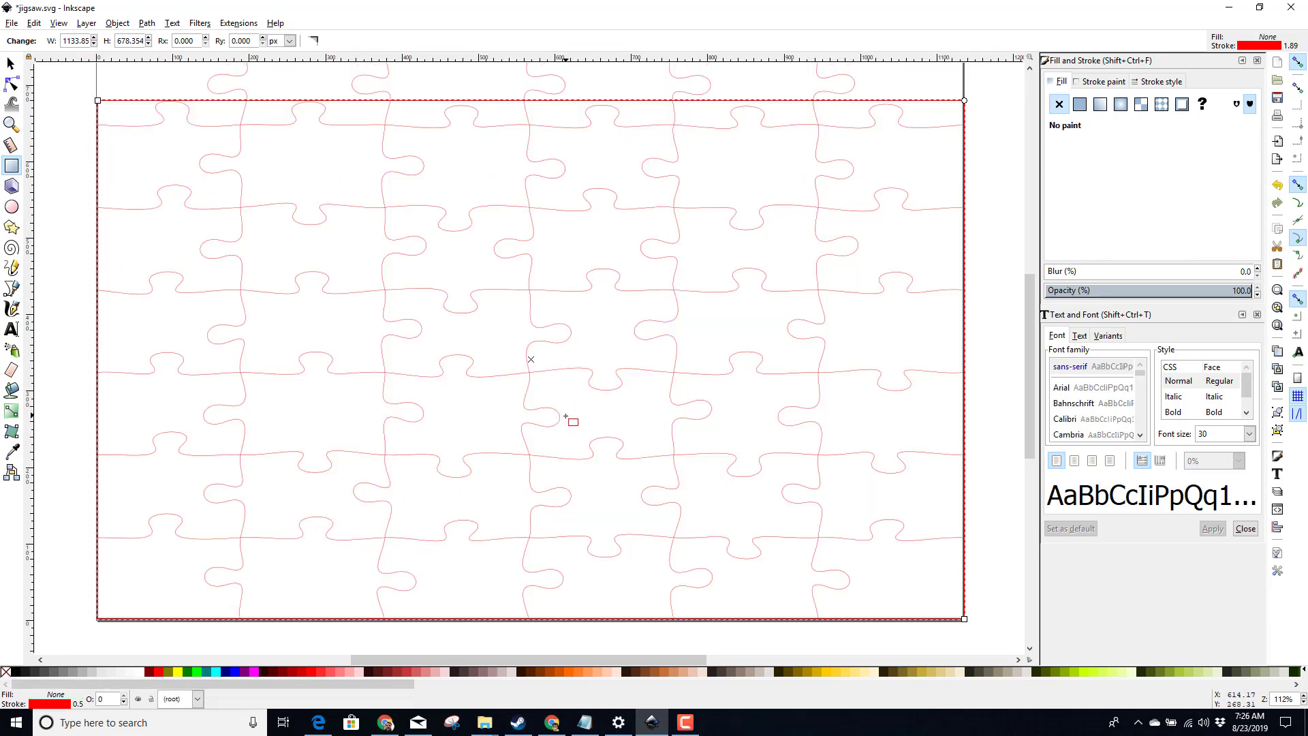
{"action": "scroll", "scroll_direction": "up", "scroll_amount": 3}
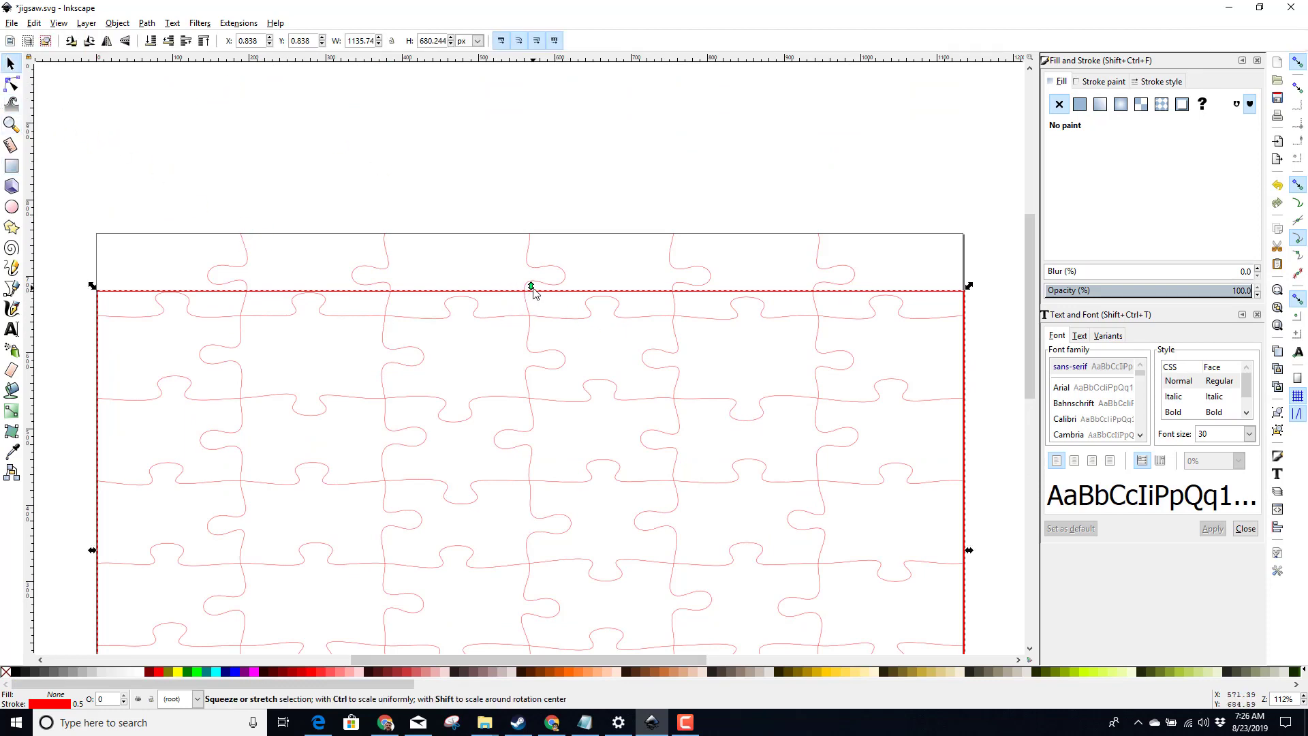
{"action": "left_click_drag", "start_coordinate": [530, 286], "coordinate": [530, 238]}
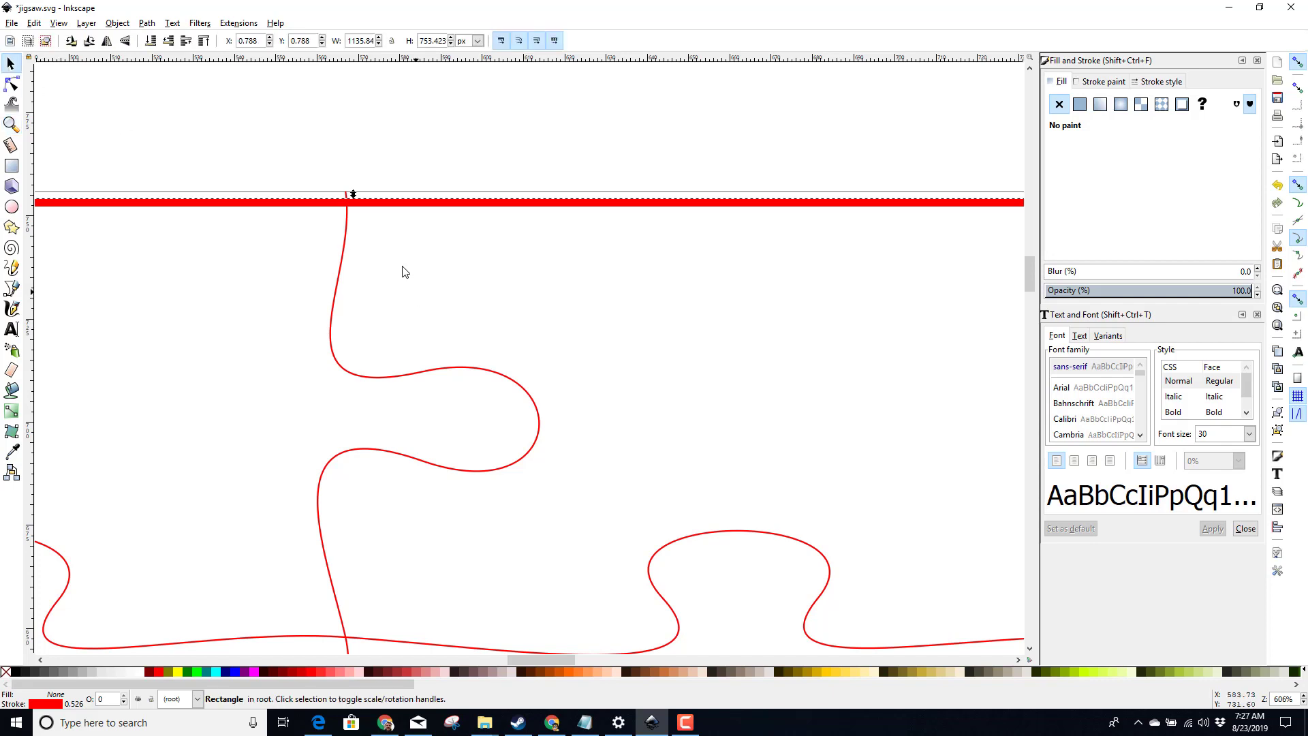
{"action": "left_click_drag", "start_coordinate": [350, 201], "coordinate": [354, 211]}
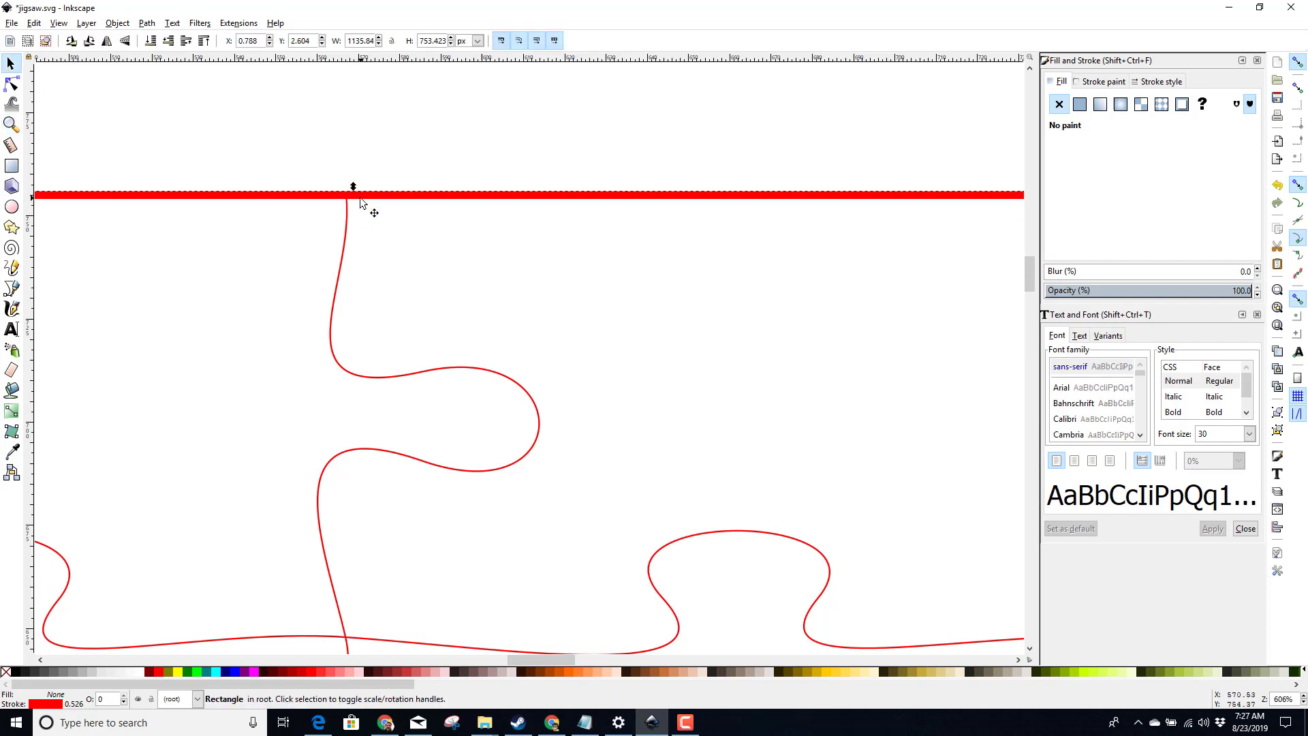
{"action": "mouse_move", "coordinate": [1099, 116]}
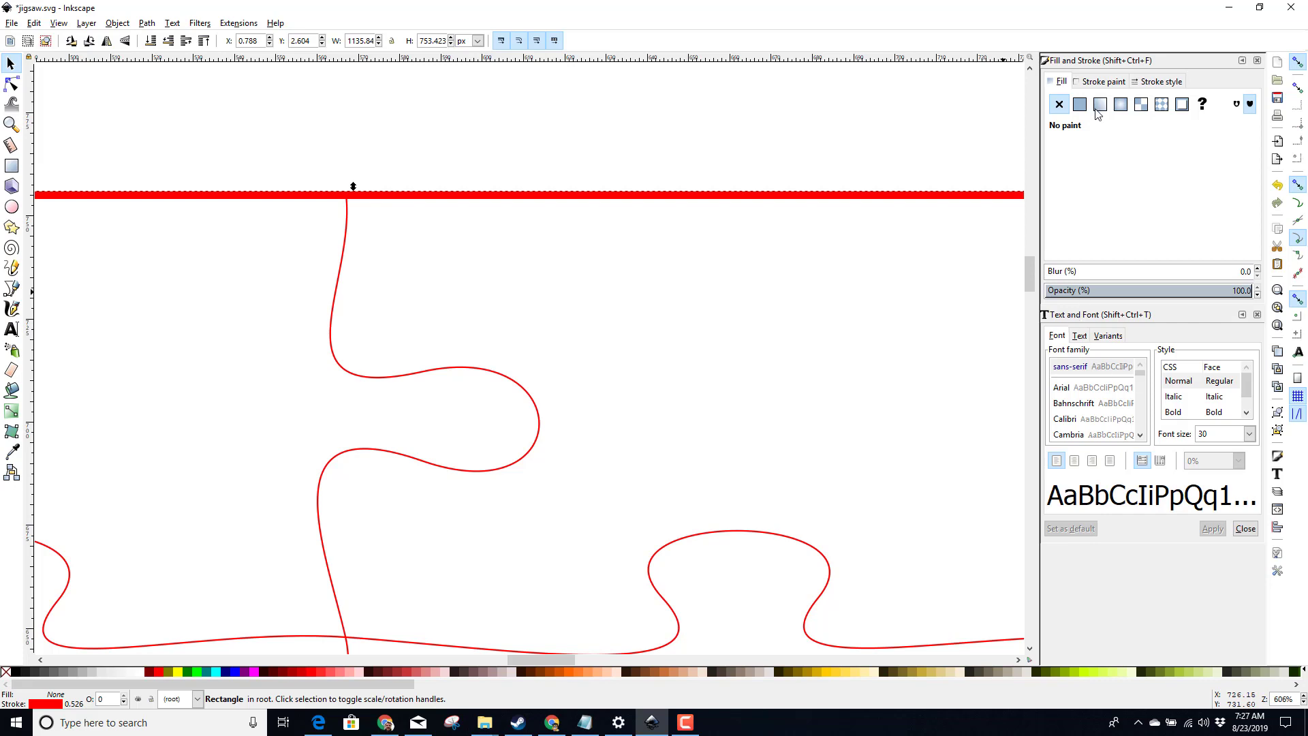
Set the rectangle's stroke width to 0.100 mm and realign its top edge
{"action": "left_click", "coordinate": [1161, 81]}
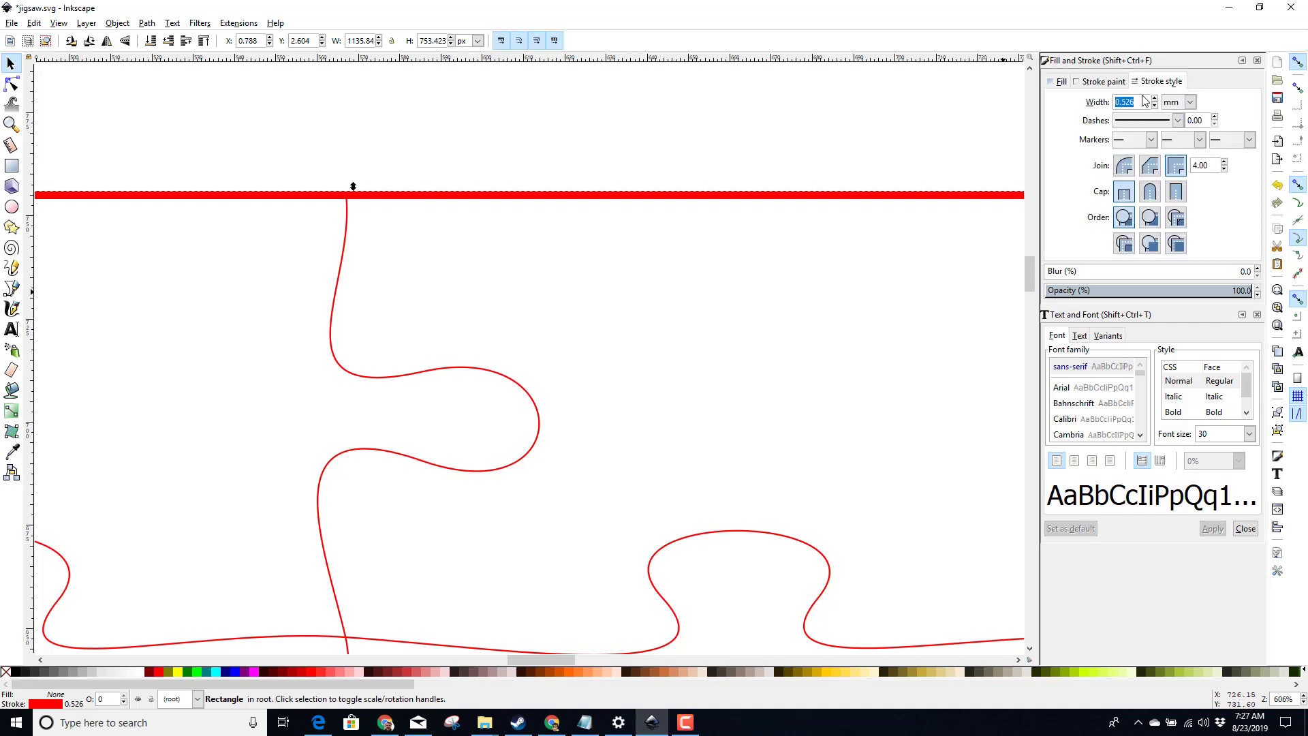
{"action": "mouse_move", "coordinate": [1055, 115]}
{"action": "type", "text": "0.20"}
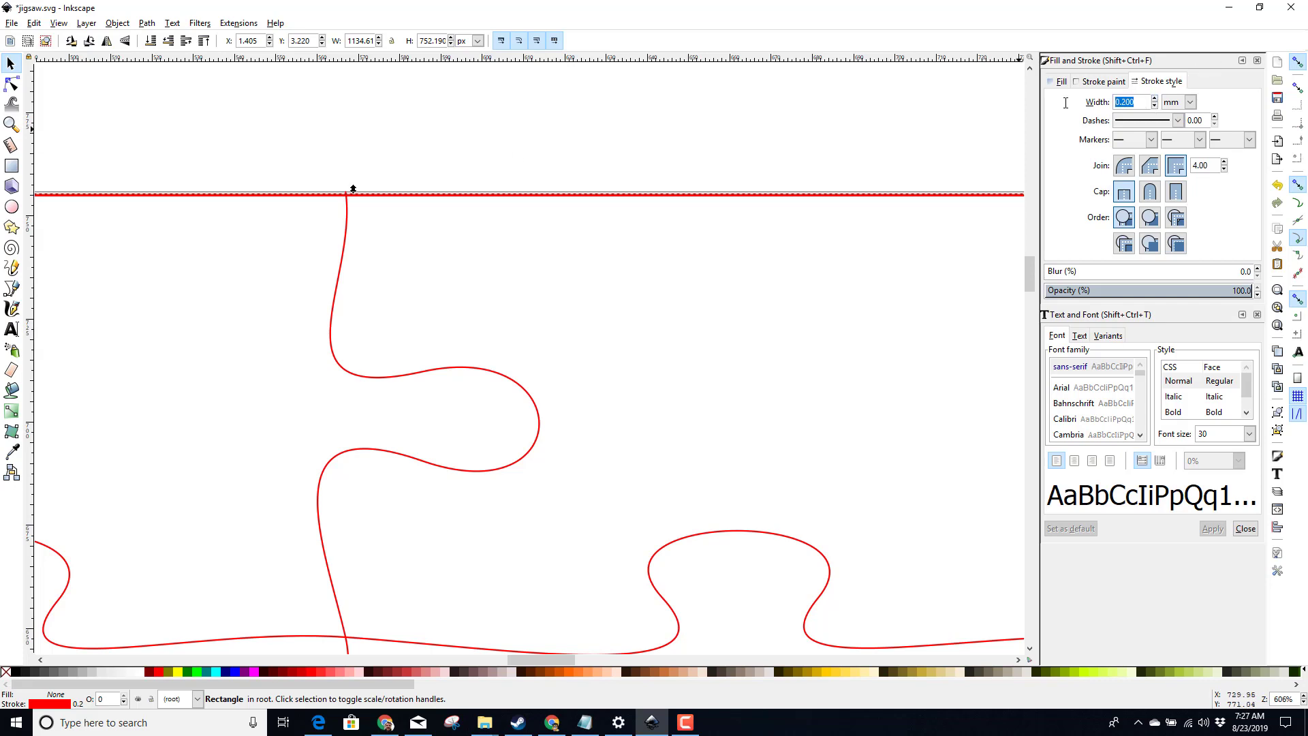
{"action": "type", "text": "0.100"}
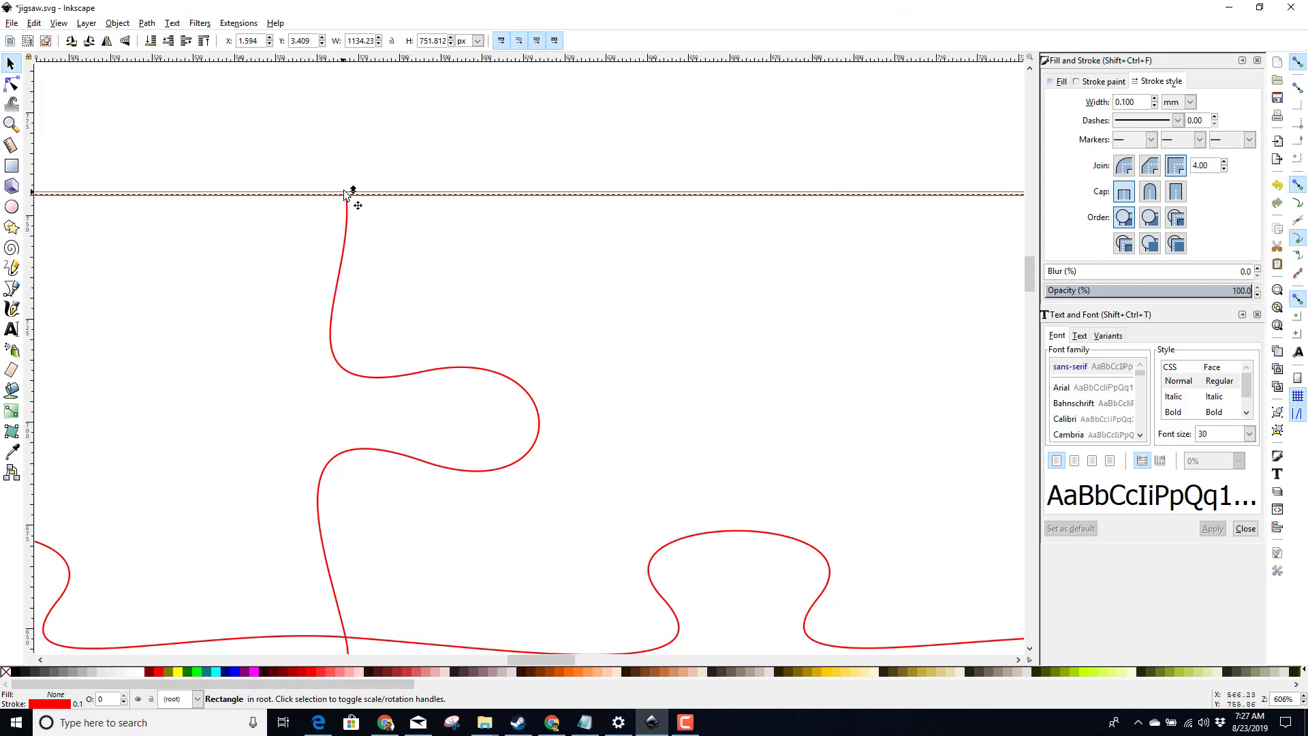
{"action": "left_click_drag", "start_coordinate": [351, 190], "coordinate": [353, 193]}
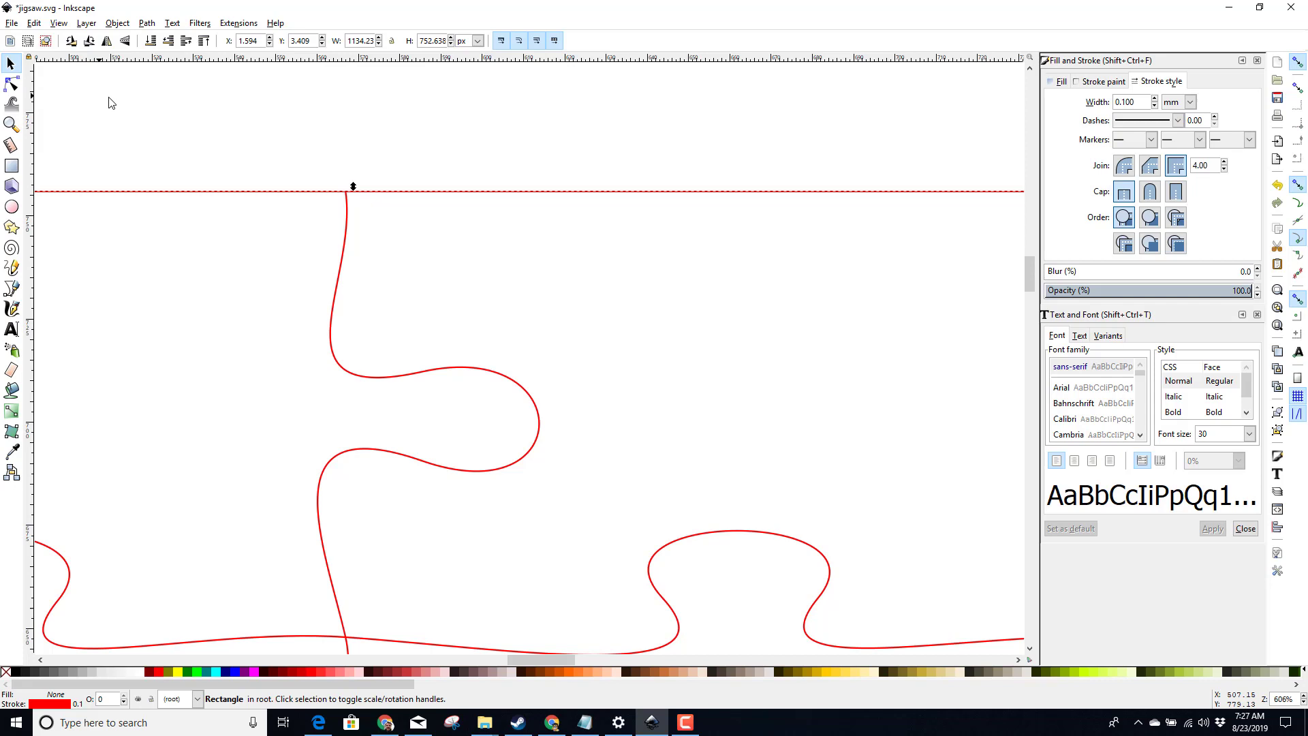
{"action": "left_click", "coordinate": [10, 124]}
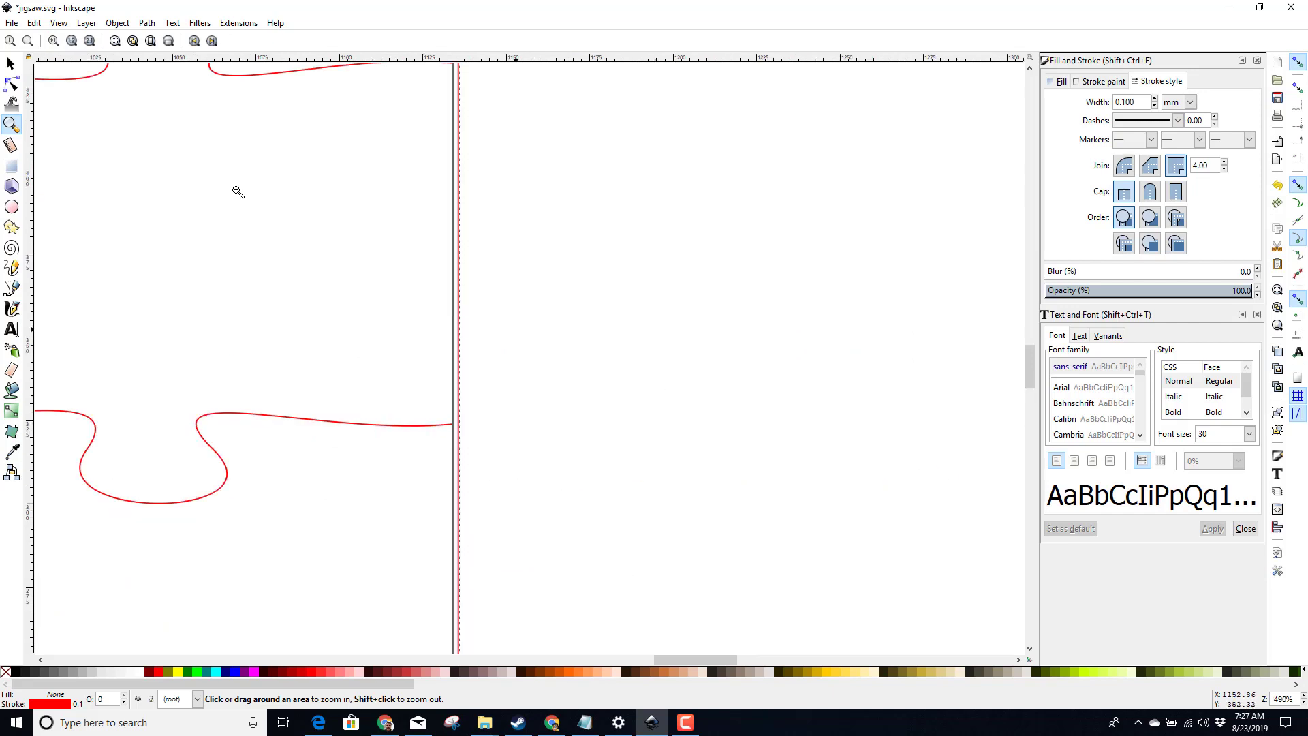
Snap the rectangle's right, bottom and left edges onto the puzzle edges, then deselect
{"action": "left_click", "coordinate": [11, 64]}
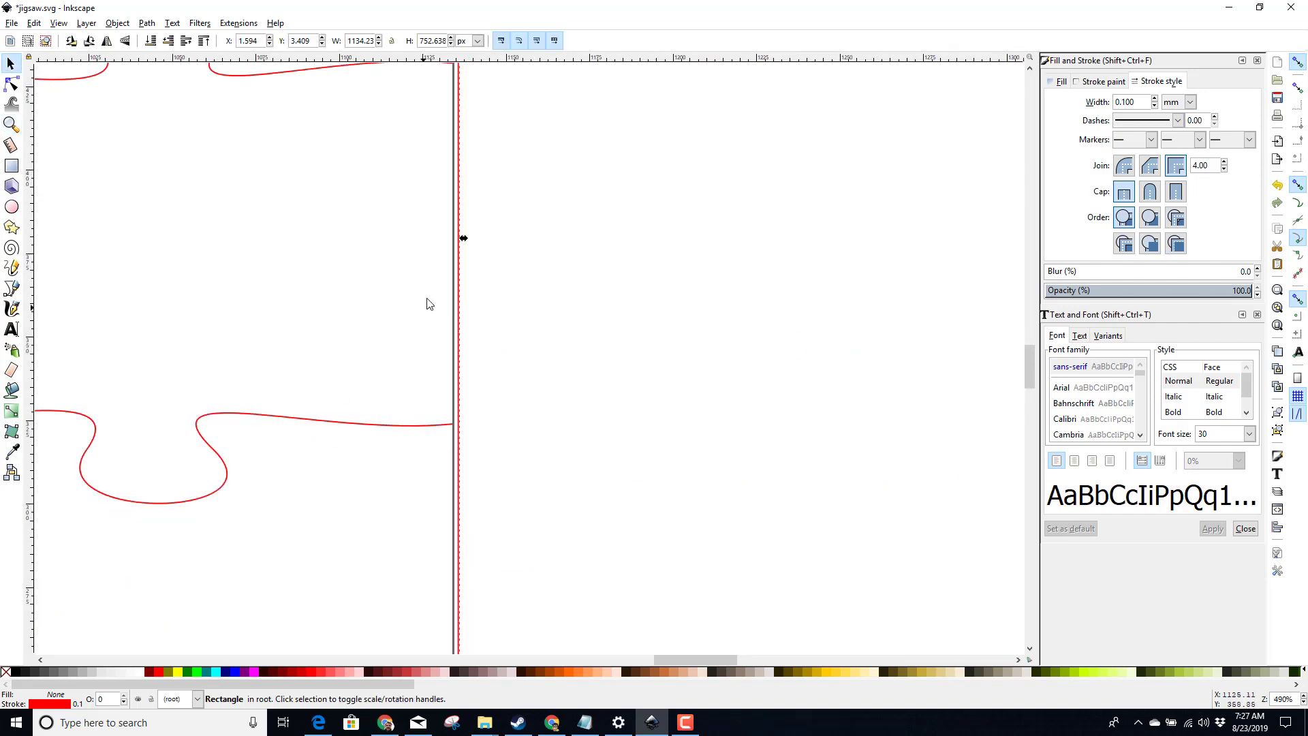
{"action": "left_click_drag", "start_coordinate": [463, 238], "coordinate": [449, 245]}
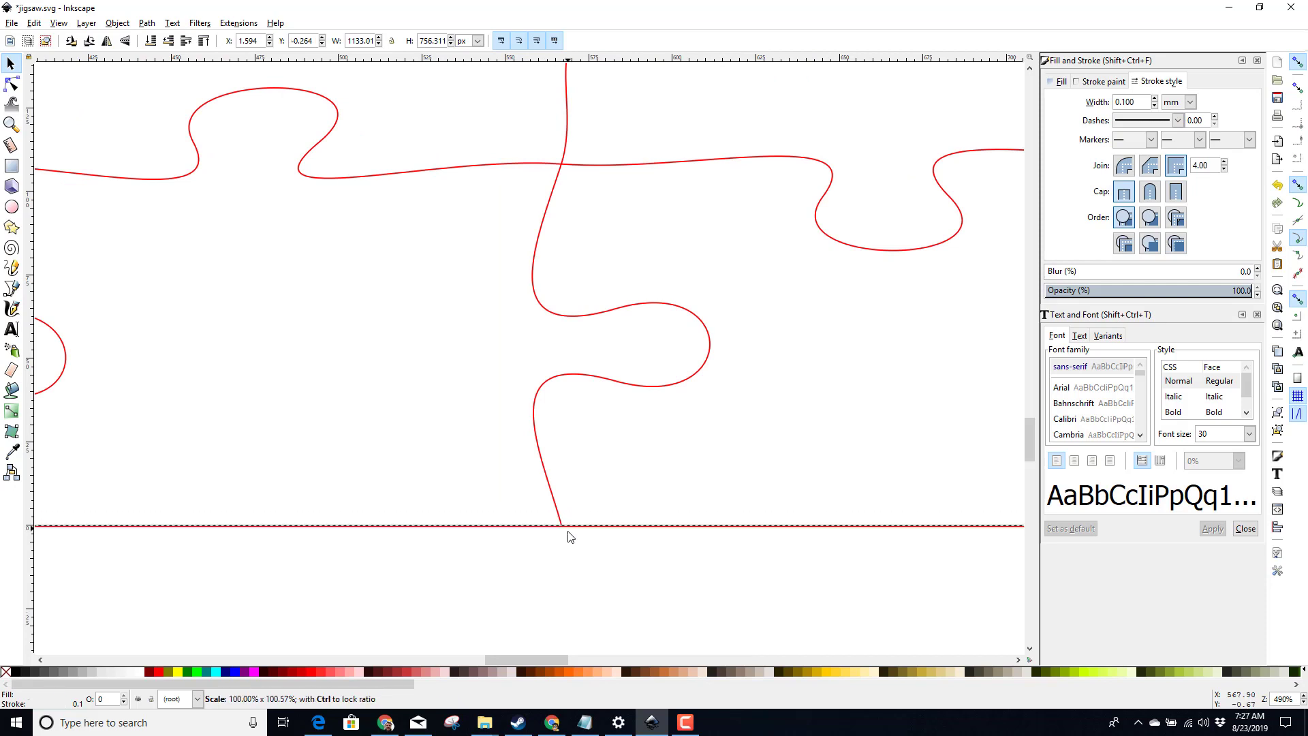
{"action": "left_click", "coordinate": [566, 525]}
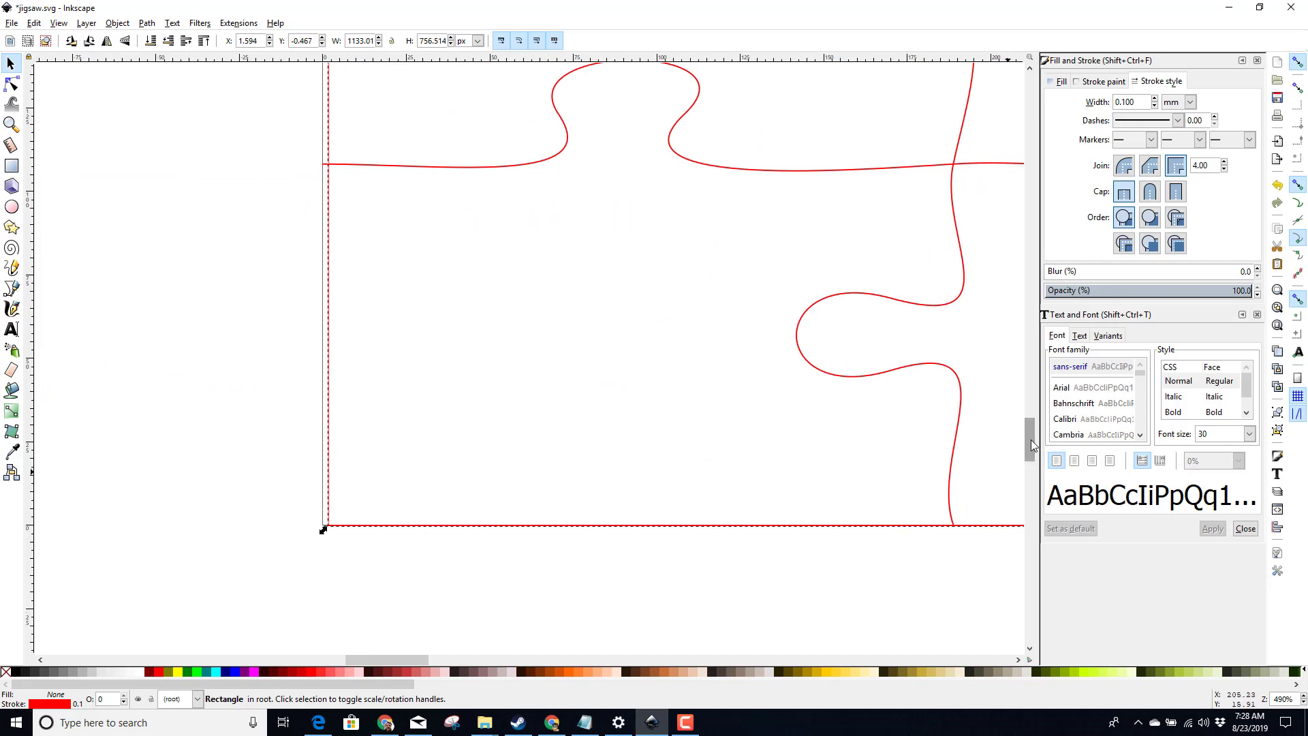
{"action": "scroll", "scroll_direction": "down", "scroll_amount": 3}
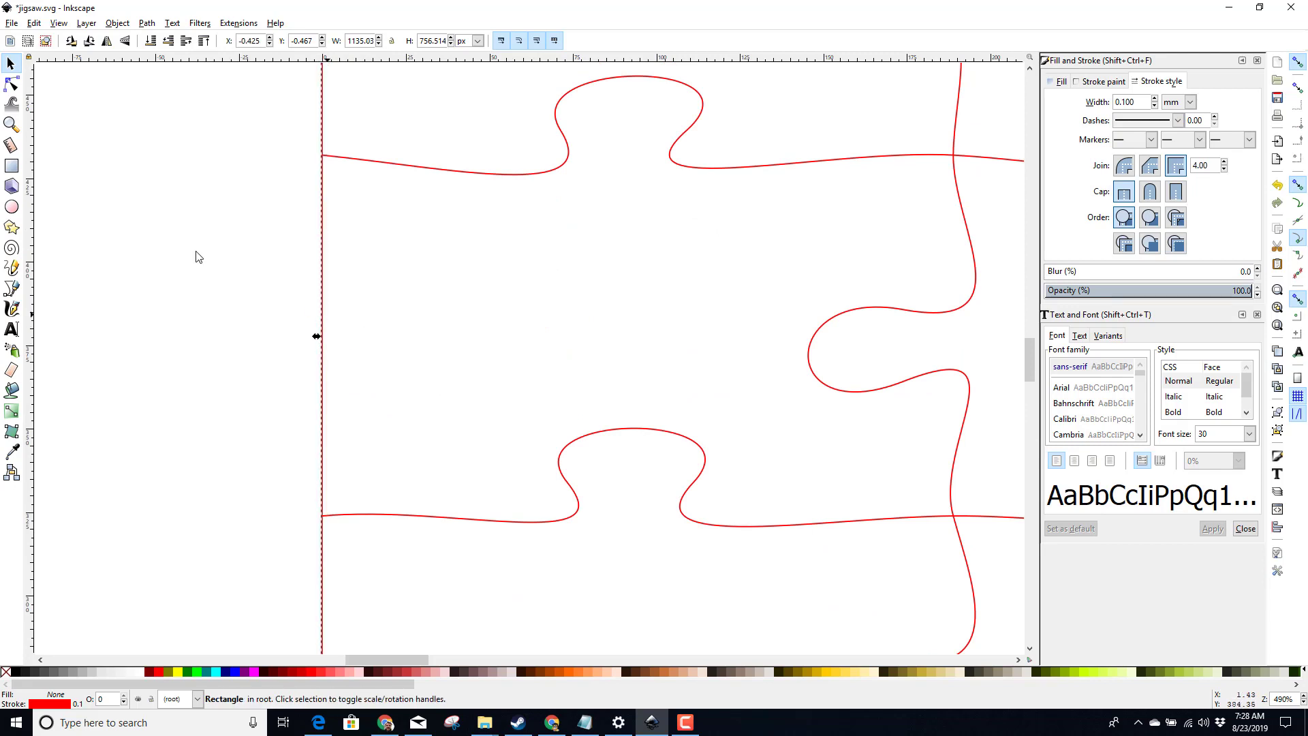
{"action": "left_click", "coordinate": [597, 403]}
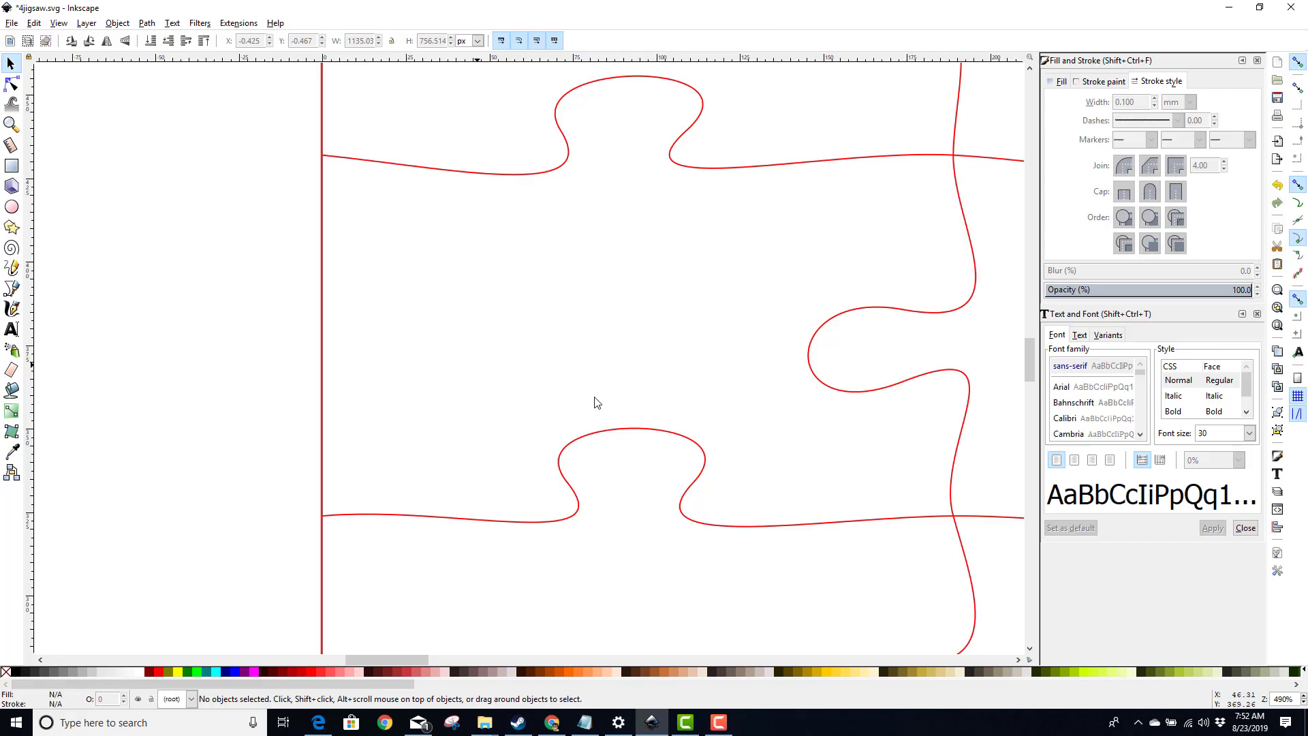
{"action": "mouse_move", "coordinate": [326, 361]}
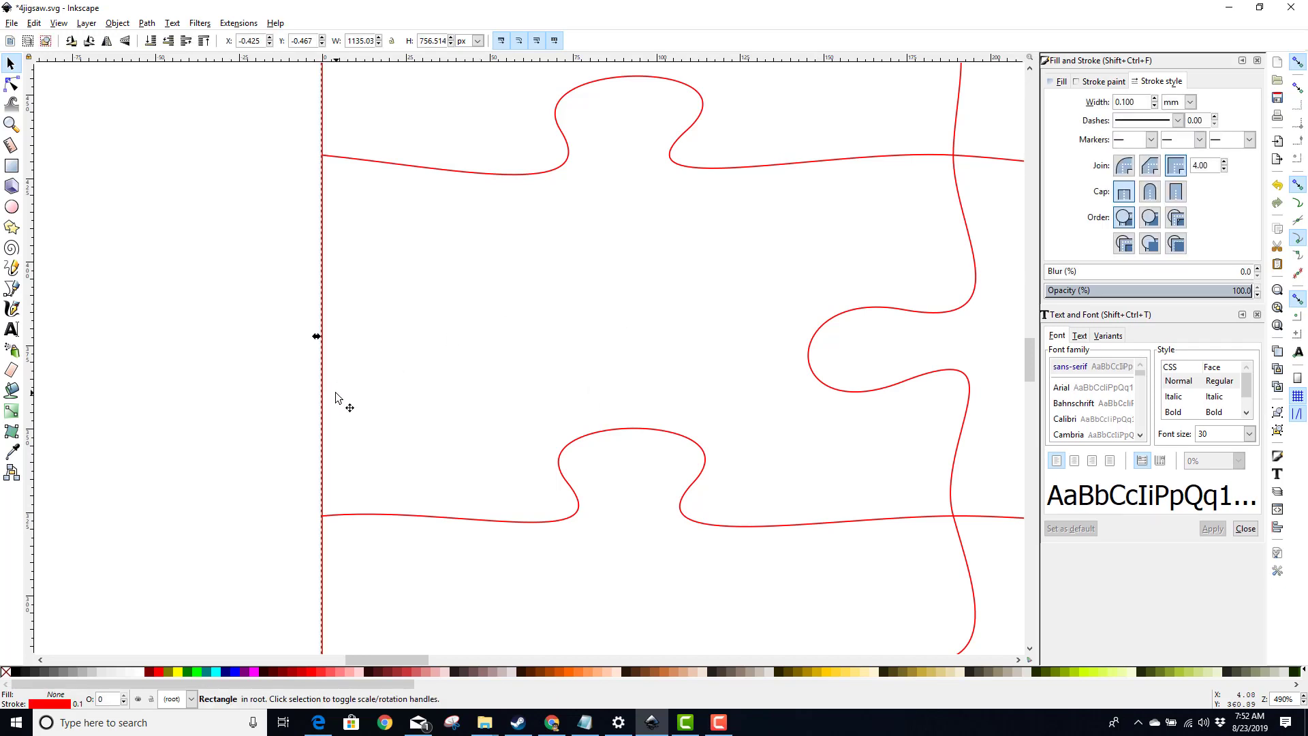
Set the border rectangle's stroke to green and deselect it
{"action": "right_click", "coordinate": [338, 398]}
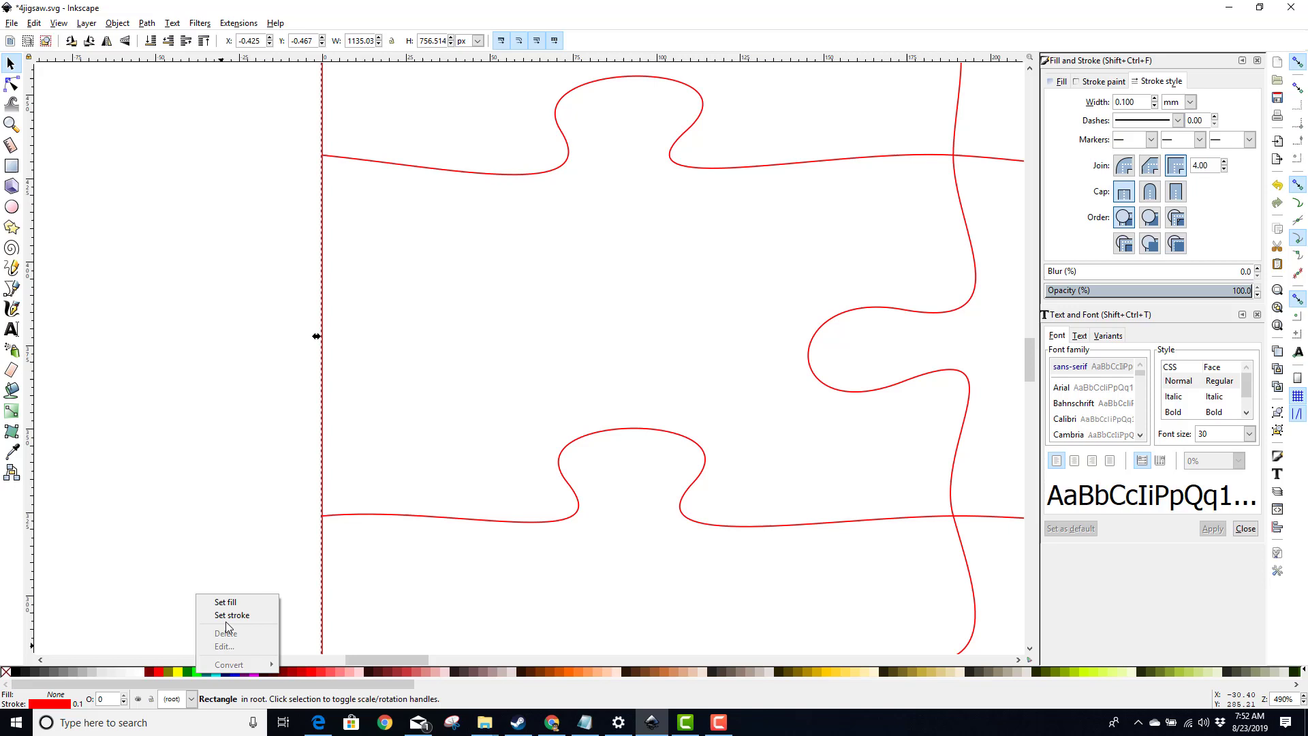
{"action": "left_click", "coordinate": [231, 615]}
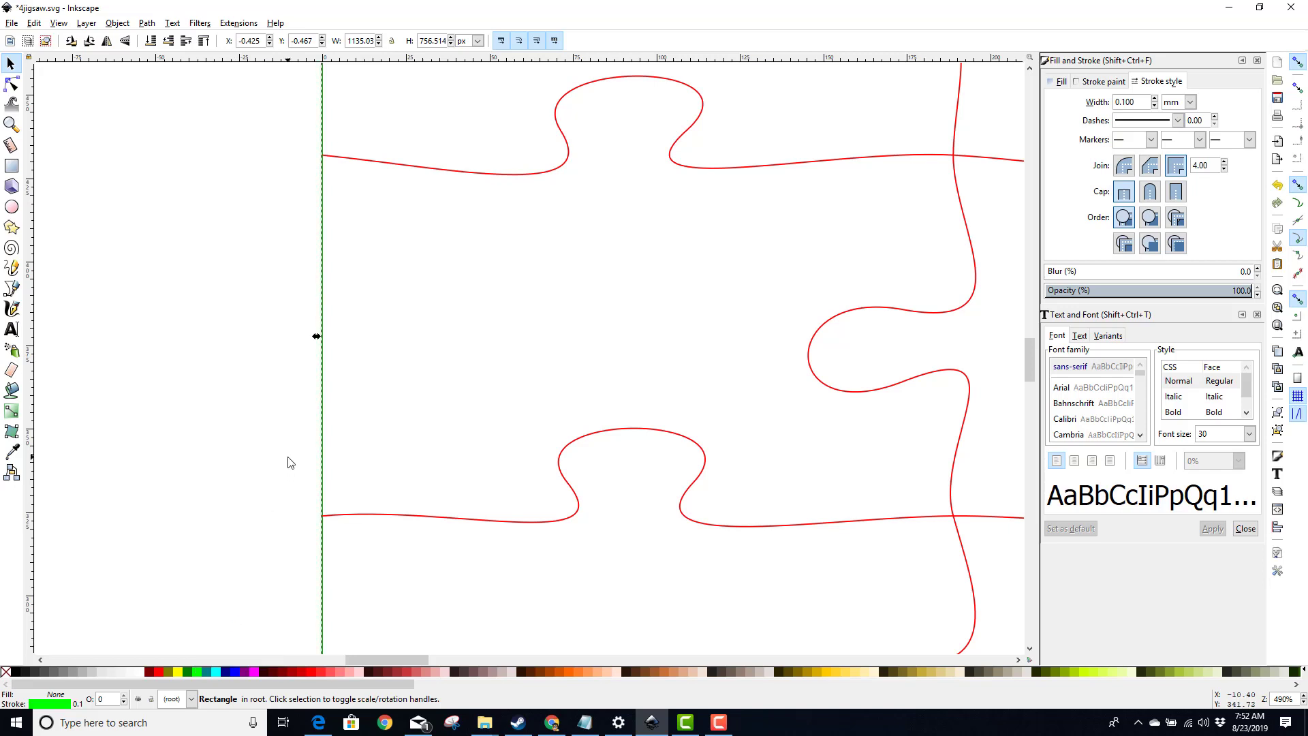
{"action": "left_click", "coordinate": [288, 461]}
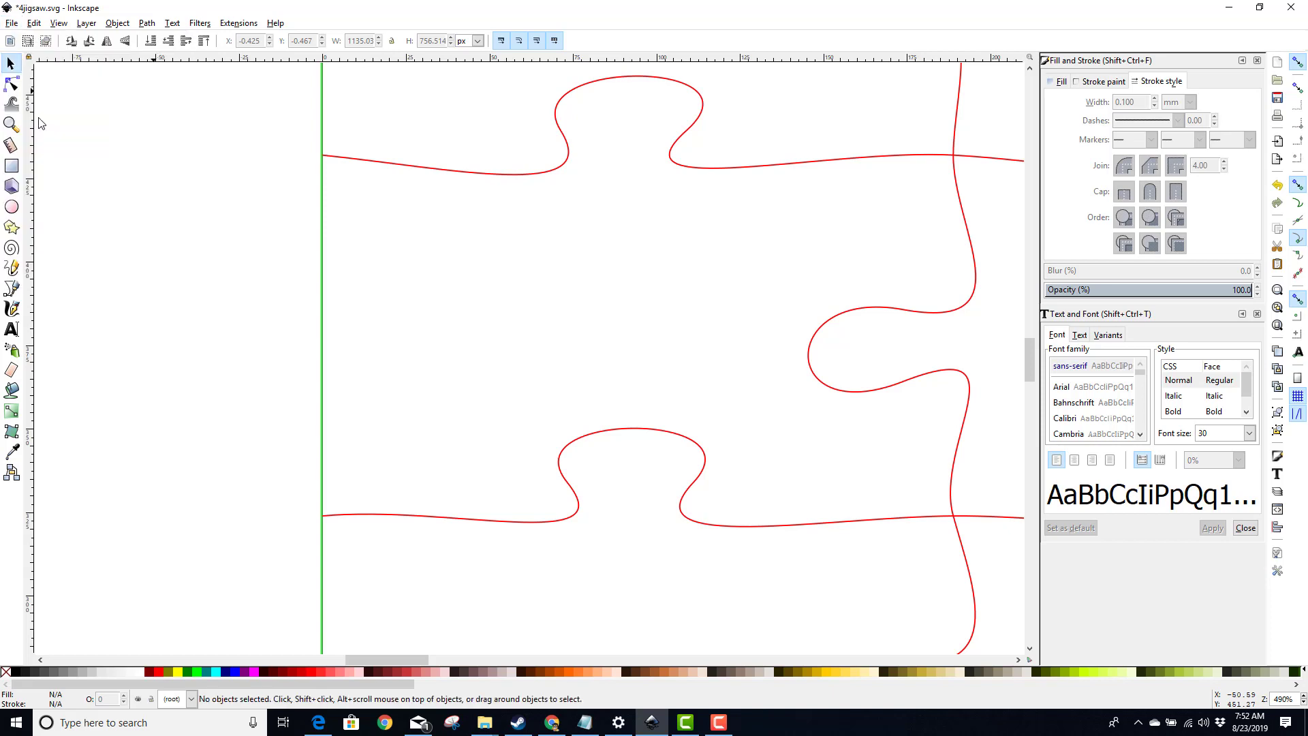
Save the drawing as 5jigsaw.svg in Downloads
{"action": "key", "text": "ctrl+shift+s"}
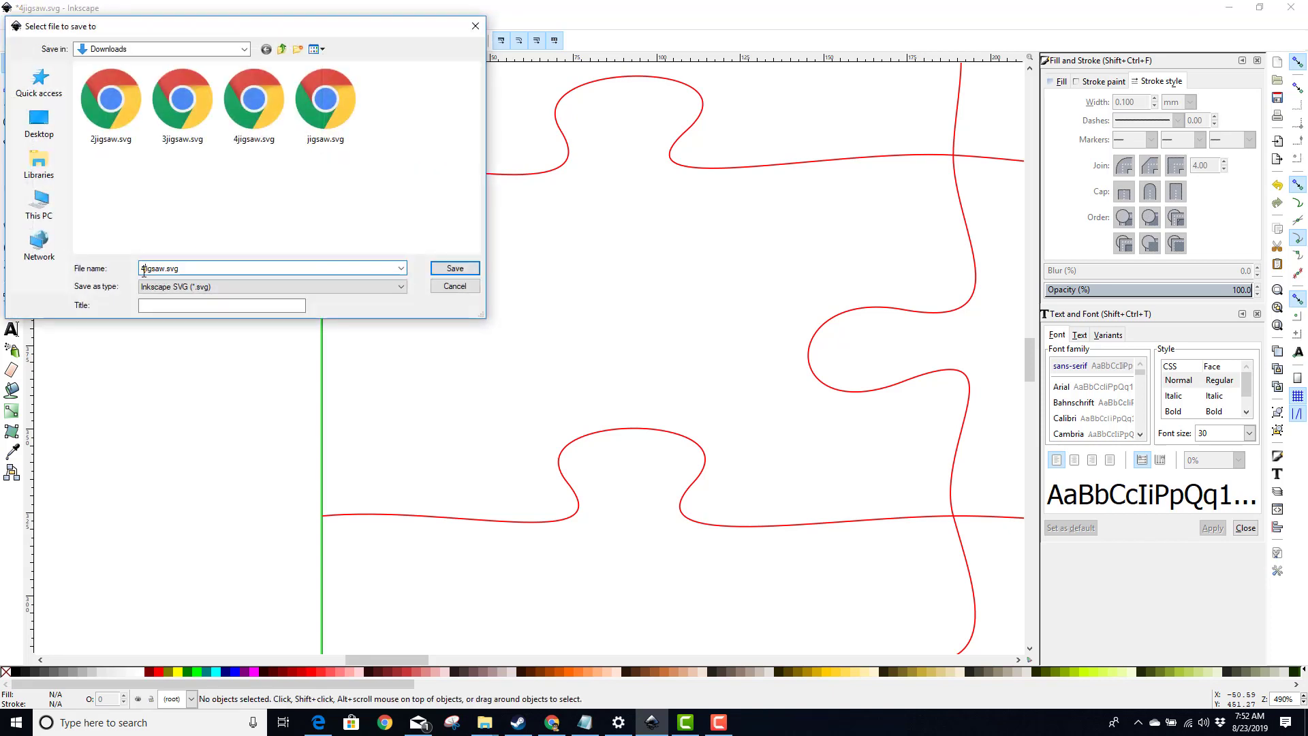
{"action": "type", "text": "5"}
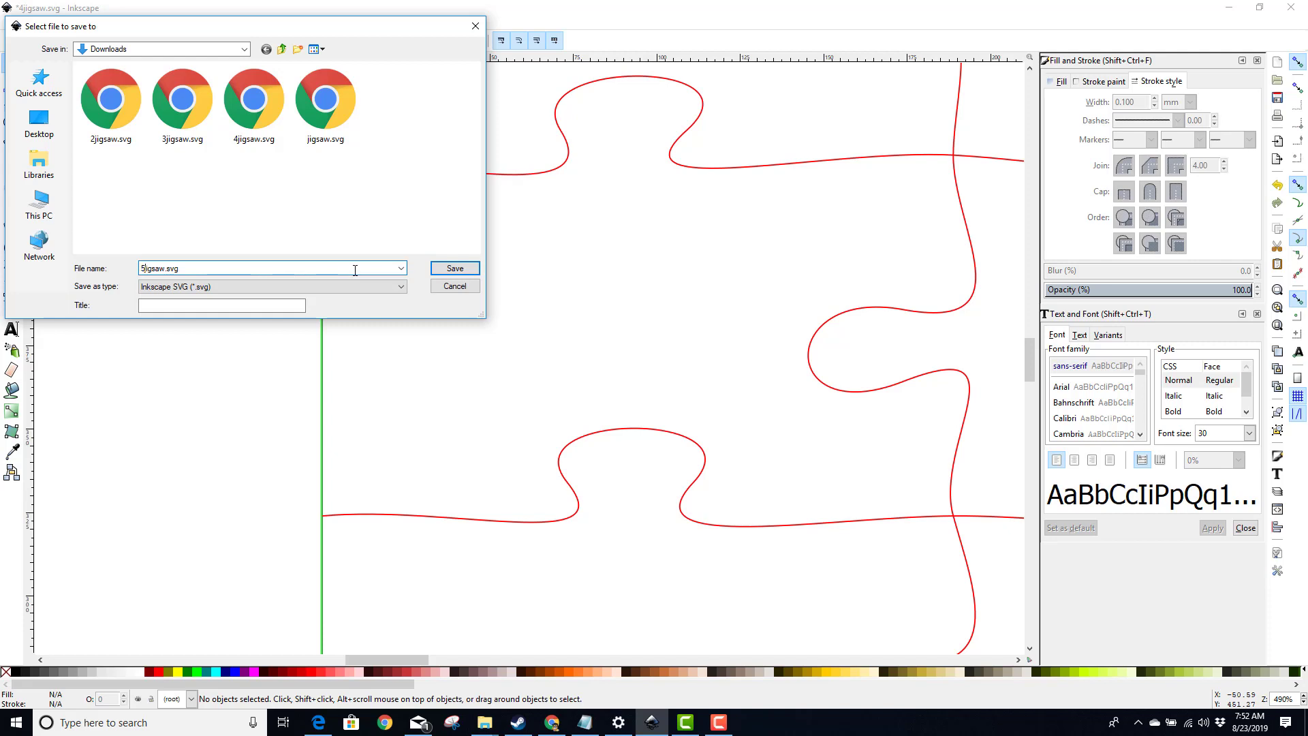
{"action": "left_click", "coordinate": [454, 268]}
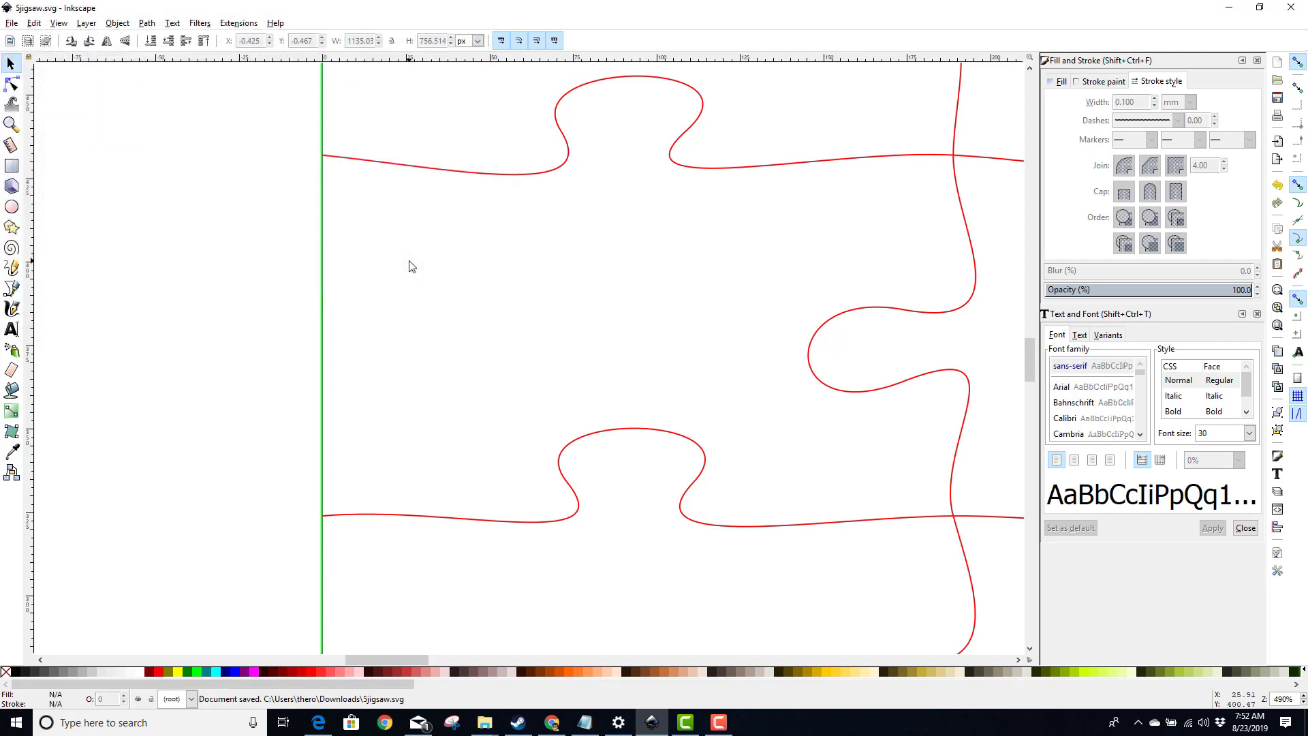
{"action": "left_click", "coordinate": [409, 266]}
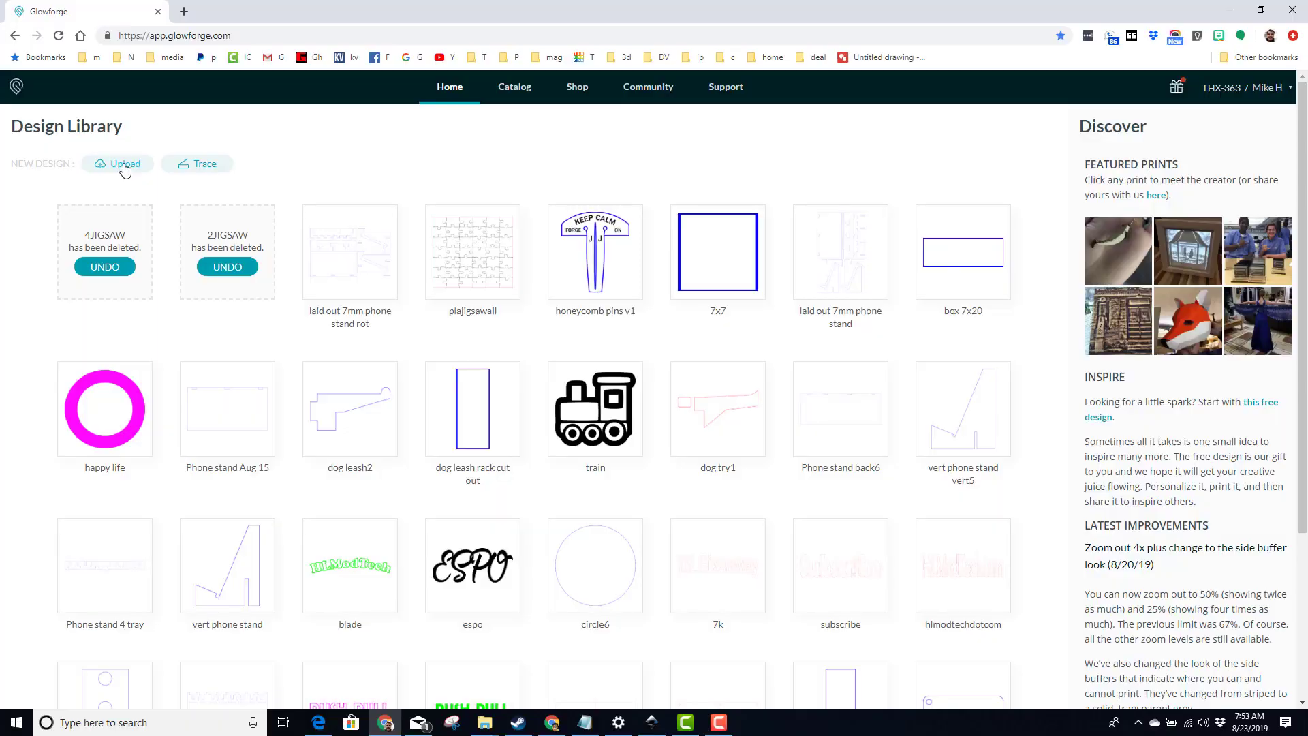
Upload 5jigsaw.svg from Downloads into the Glowforge Design Library
{"action": "left_click", "coordinate": [123, 163]}
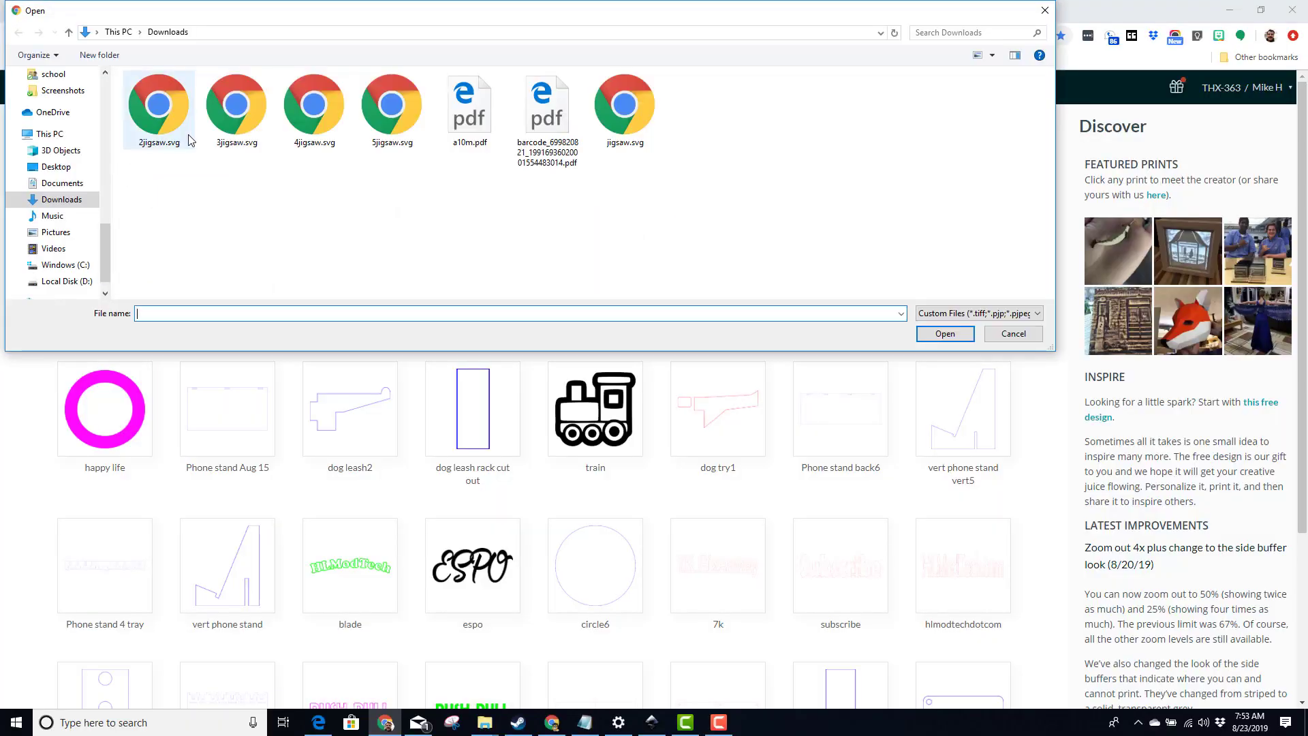
{"action": "left_click", "coordinate": [1012, 333]}
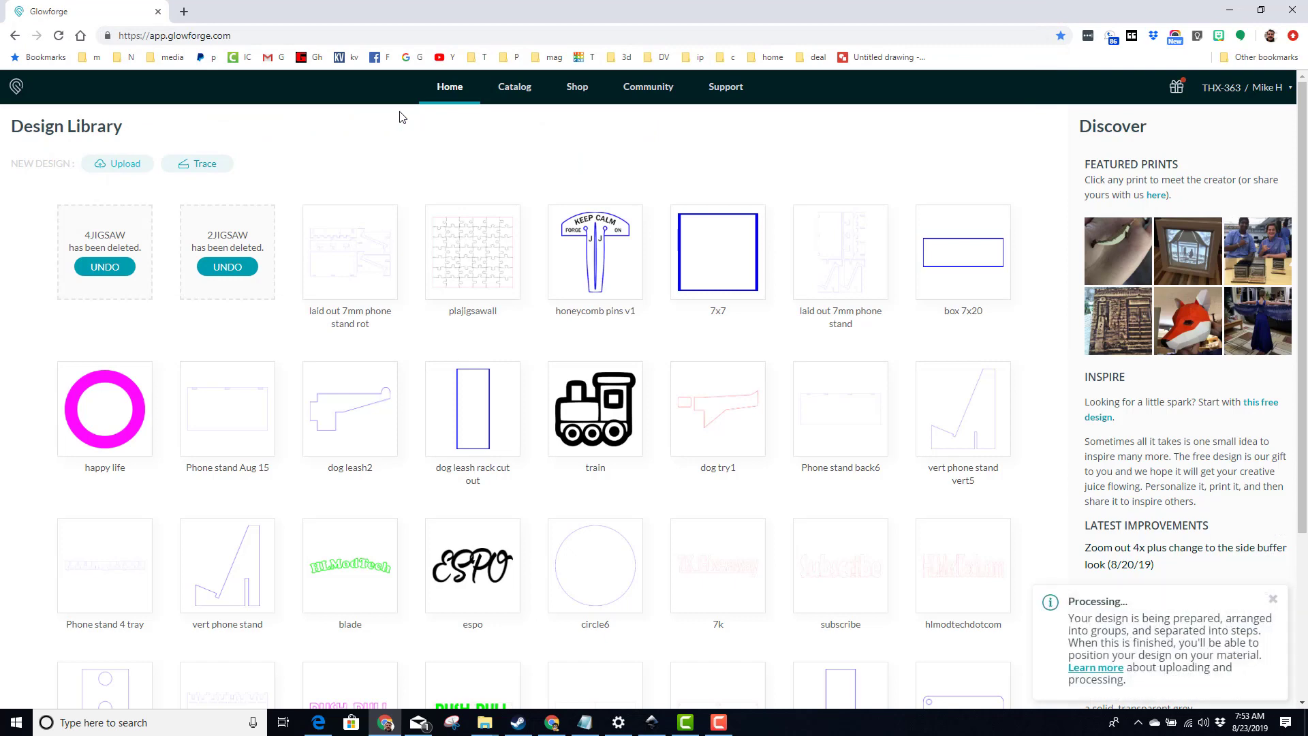
{"action": "left_click", "coordinate": [472, 252]}
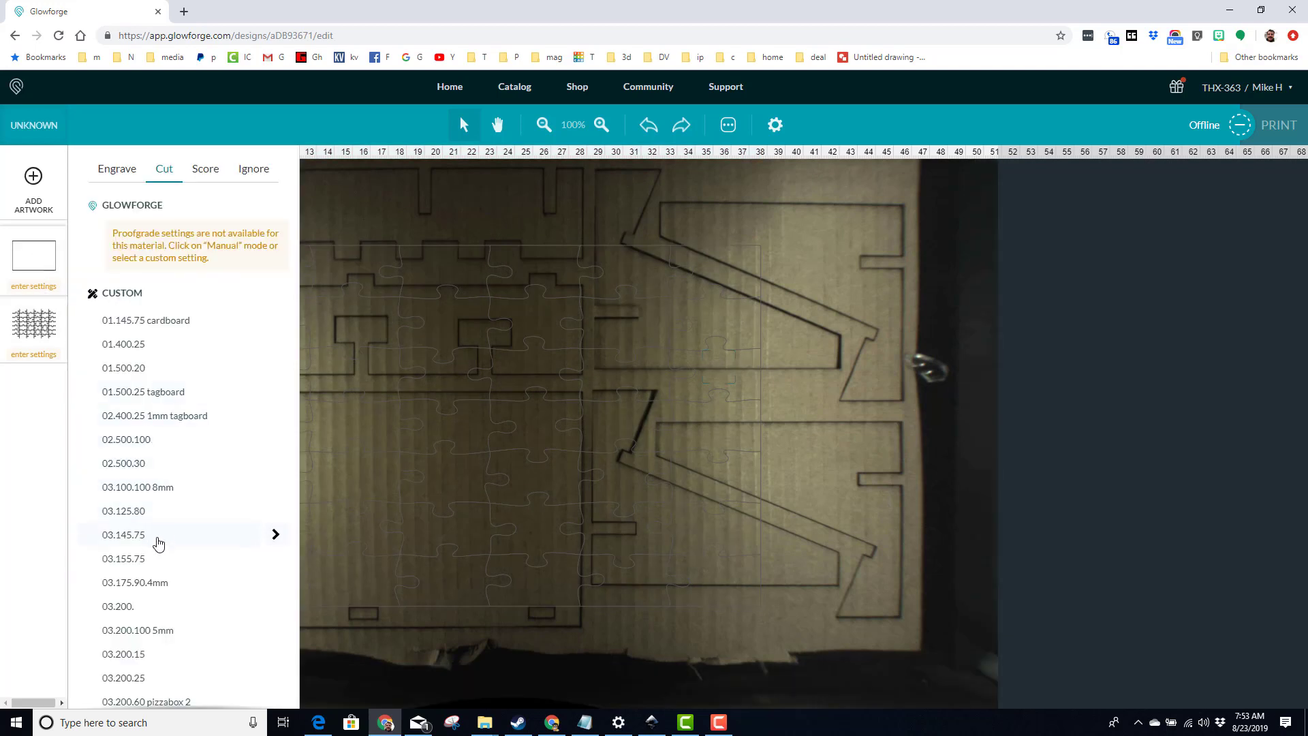
Assign cut settings 300/100 to the border and 03.250.100 5mm to the puzzle curves
{"action": "scroll", "scroll_direction": "down", "scroll_amount": 3}
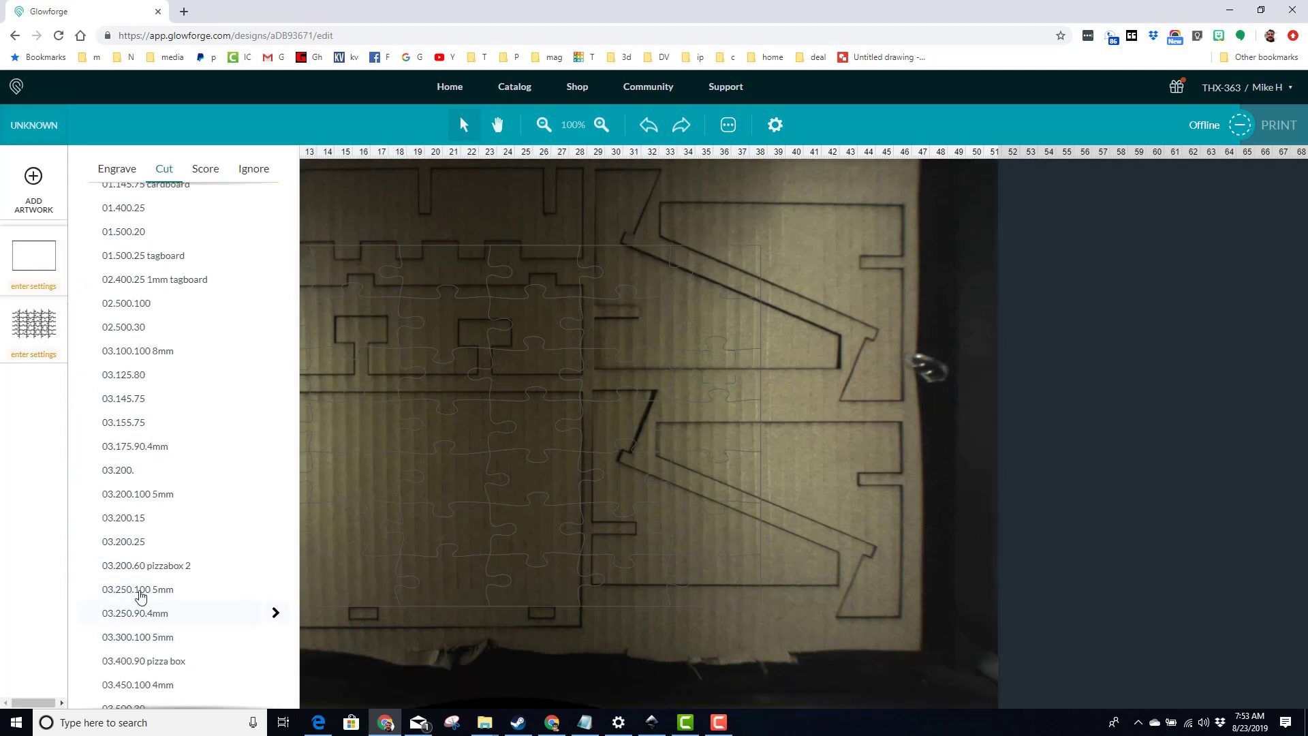
{"action": "mouse_move", "coordinate": [137, 637]}
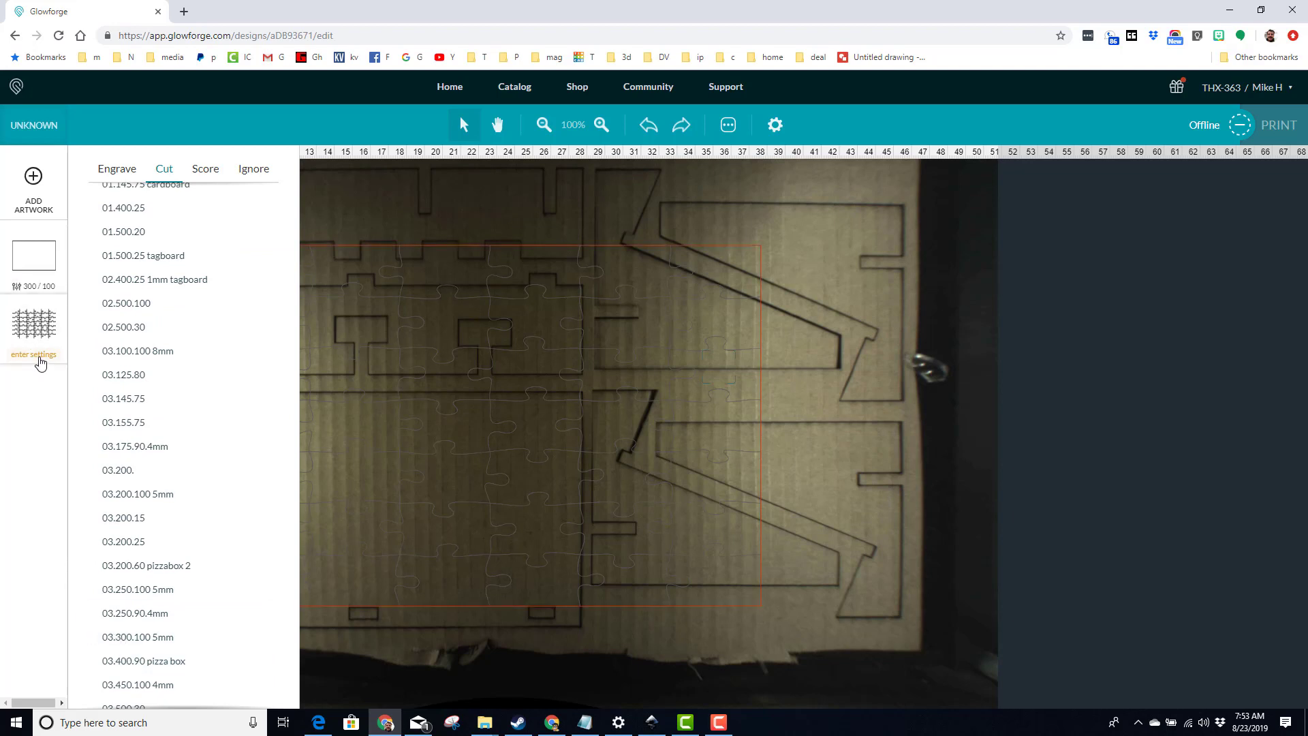
{"action": "mouse_move", "coordinate": [137, 589]}
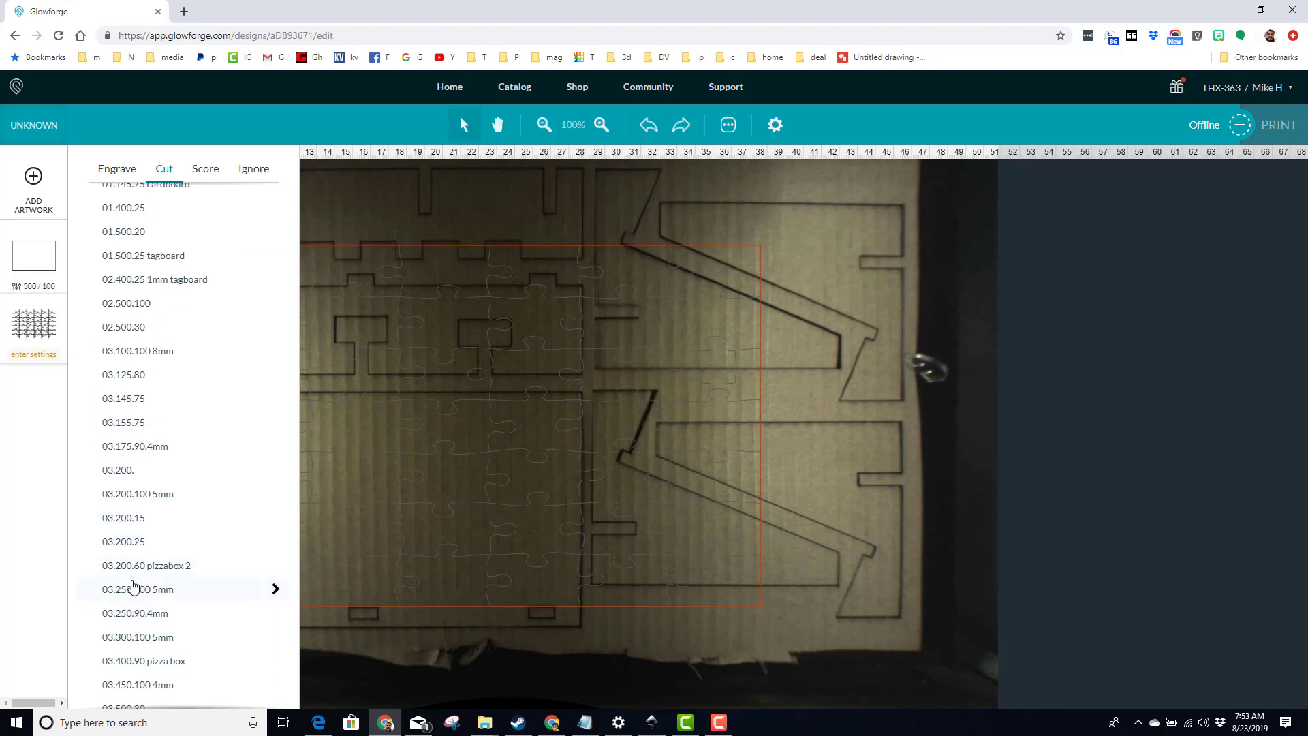
{"action": "left_click", "coordinate": [137, 589]}
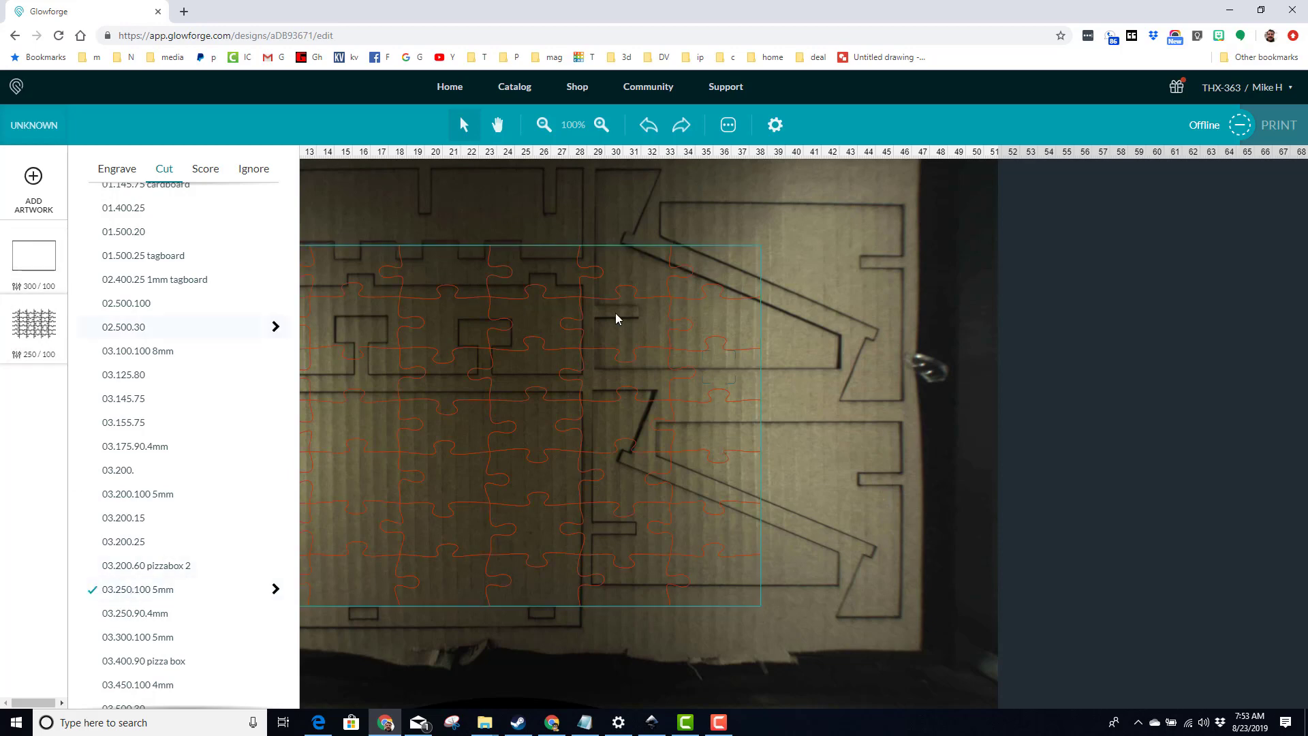